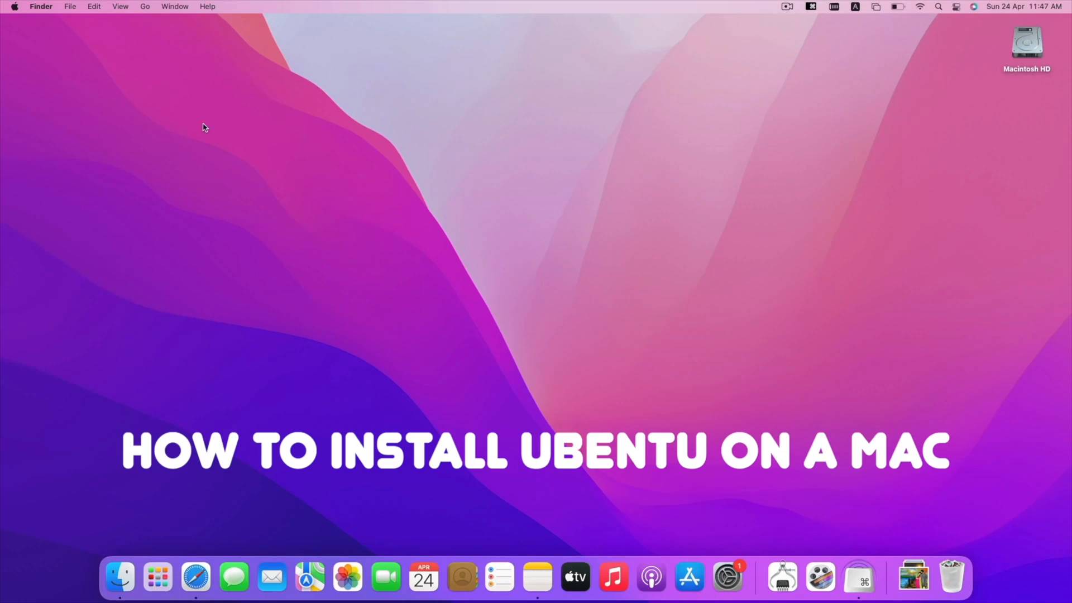
# Review this Mac's overview and available disk storage in About This Mac
pyautogui.click(13, 7)
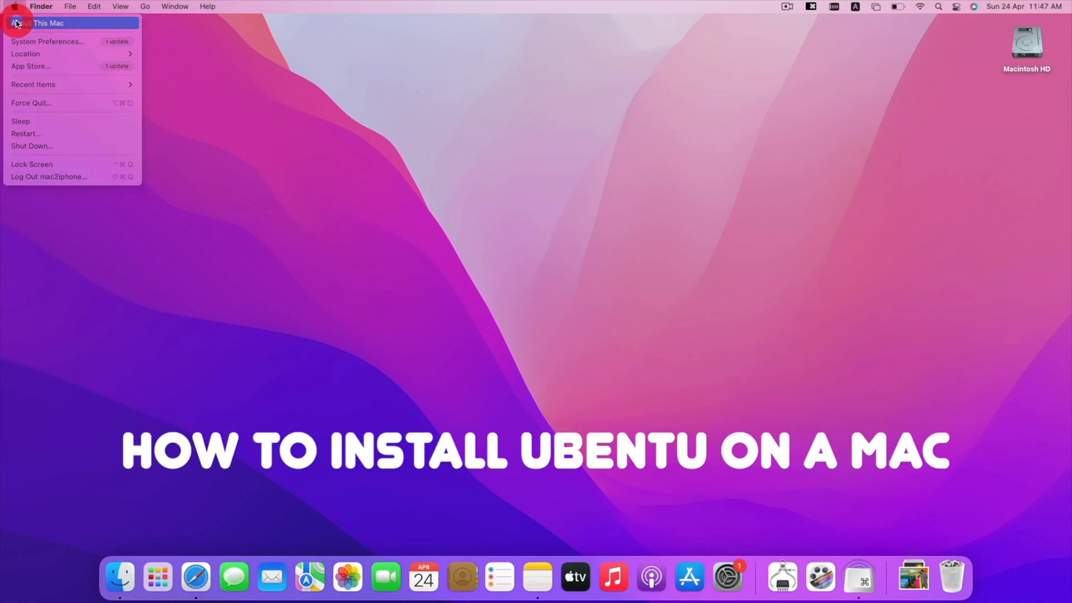
pyautogui.click(48, 23)
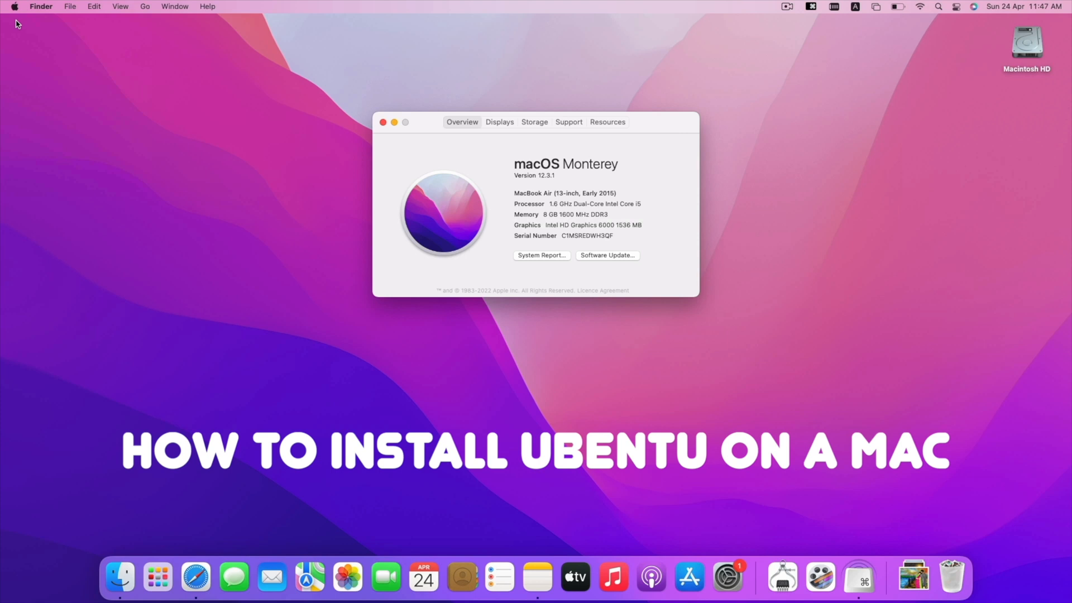
pyautogui.click(535, 122)
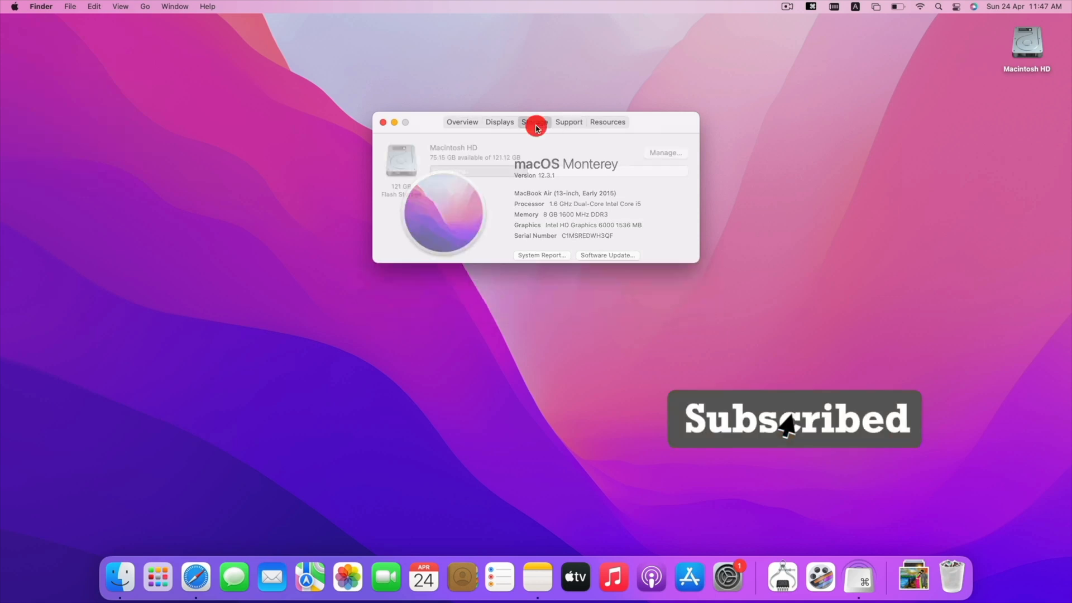
pyautogui.click(534, 122)
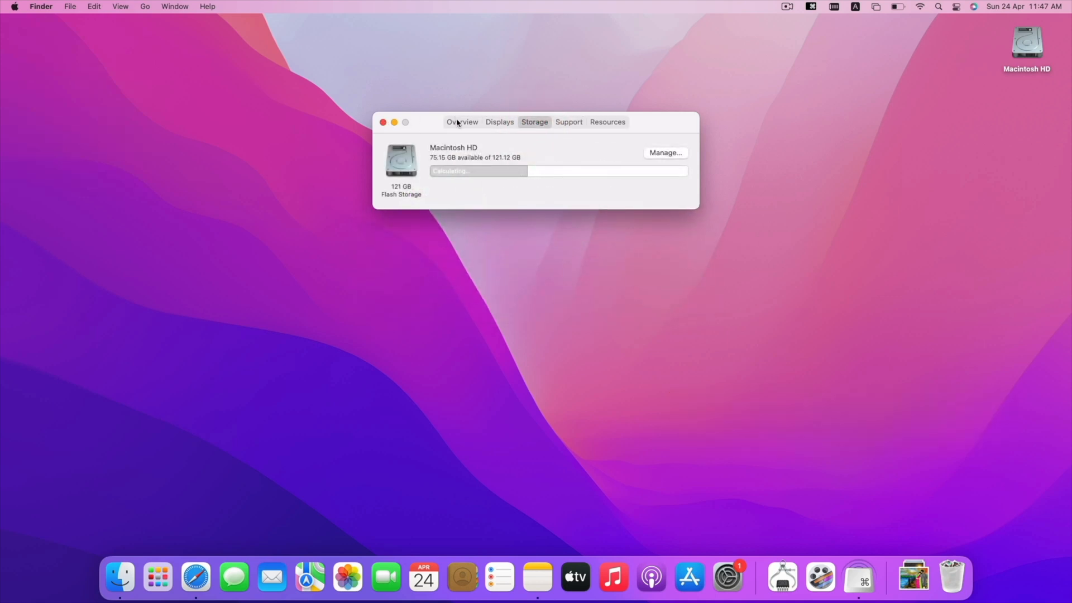
pyautogui.click(463, 122)
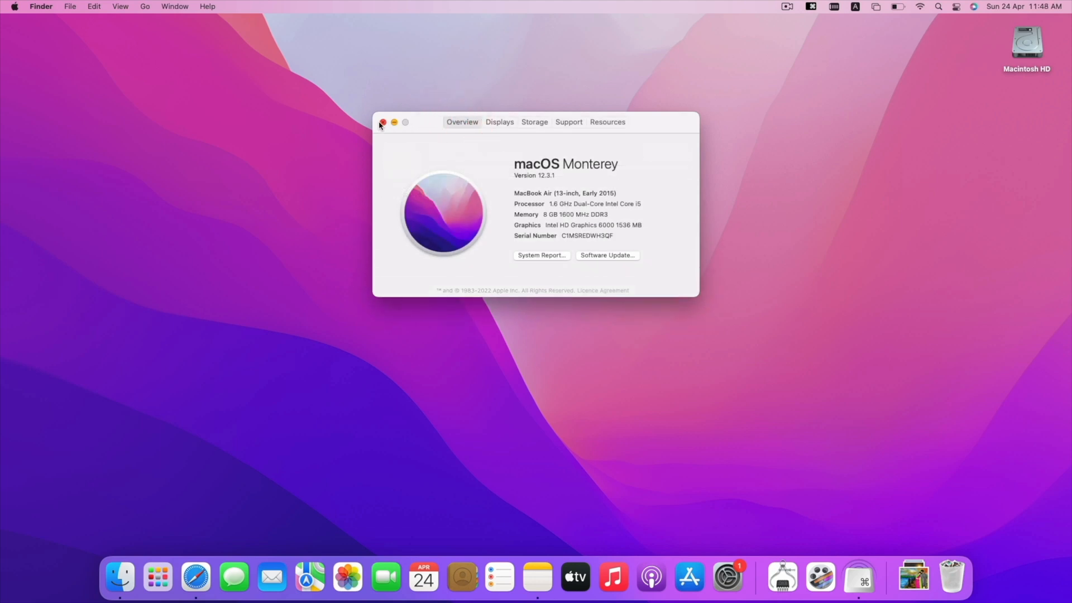
pyautogui.click(383, 123)
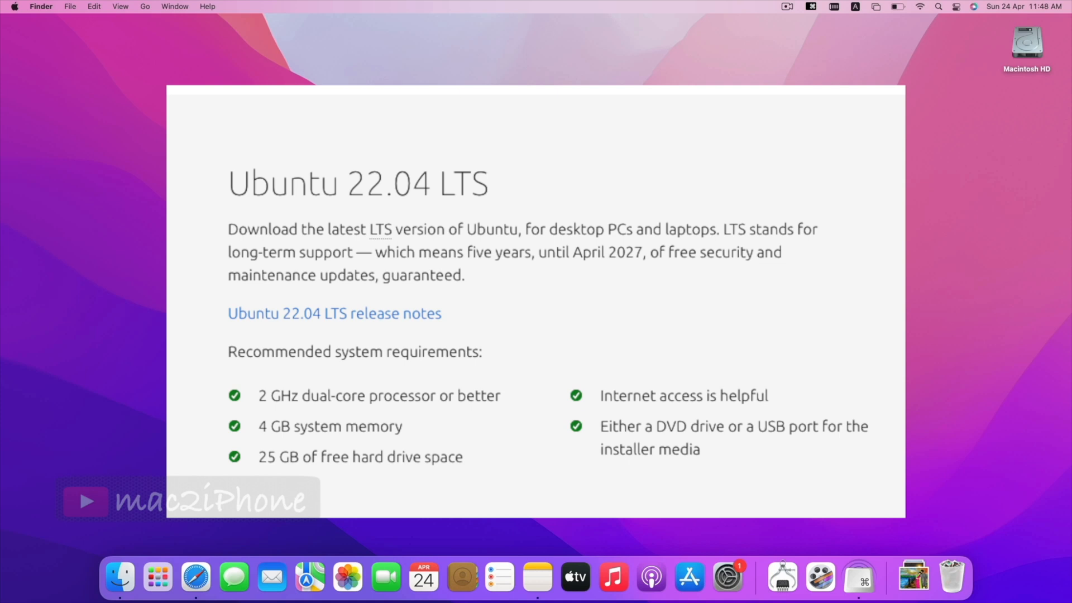
# Download the Ubuntu 22.04 LTS desktop ISO from ubuntu.com, confirm progress, and open a new tab
pyautogui.click(196, 576)
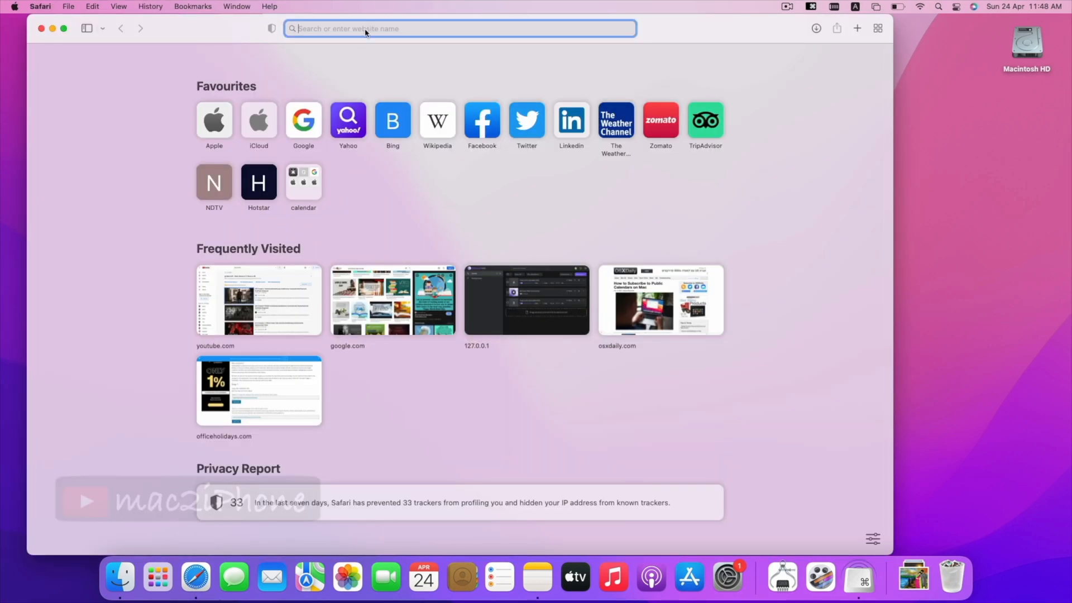
pyautogui.press('cmd+v')
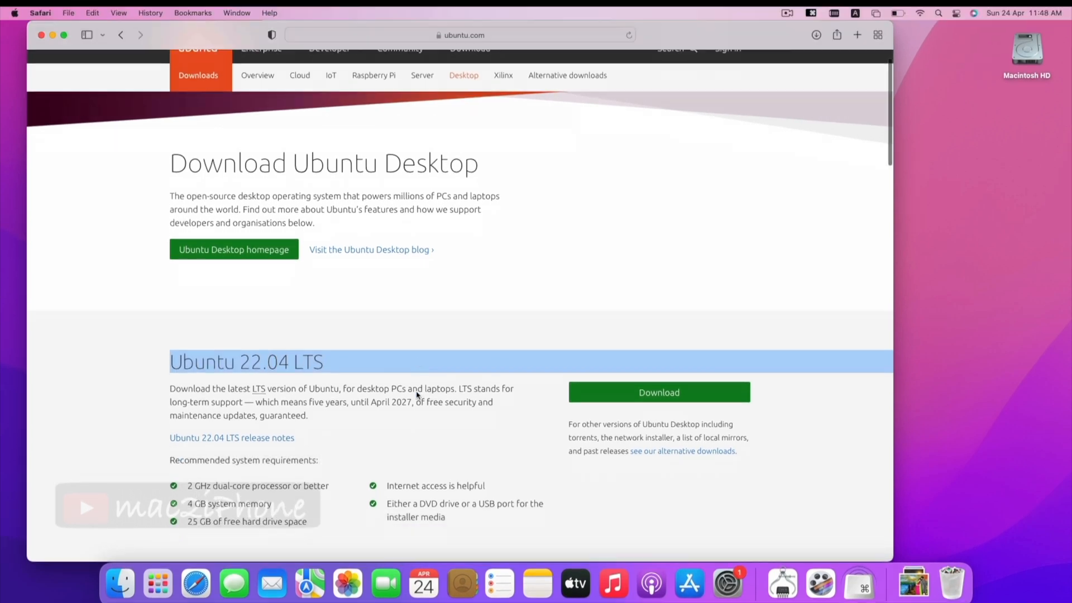
pyautogui.click(658, 392)
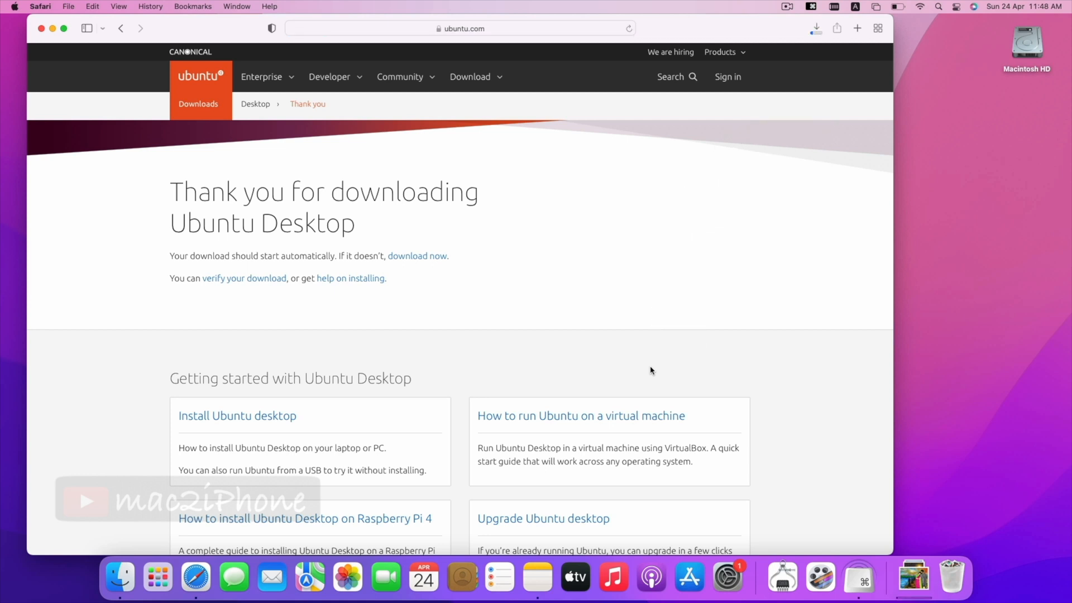
pyautogui.click(816, 28)
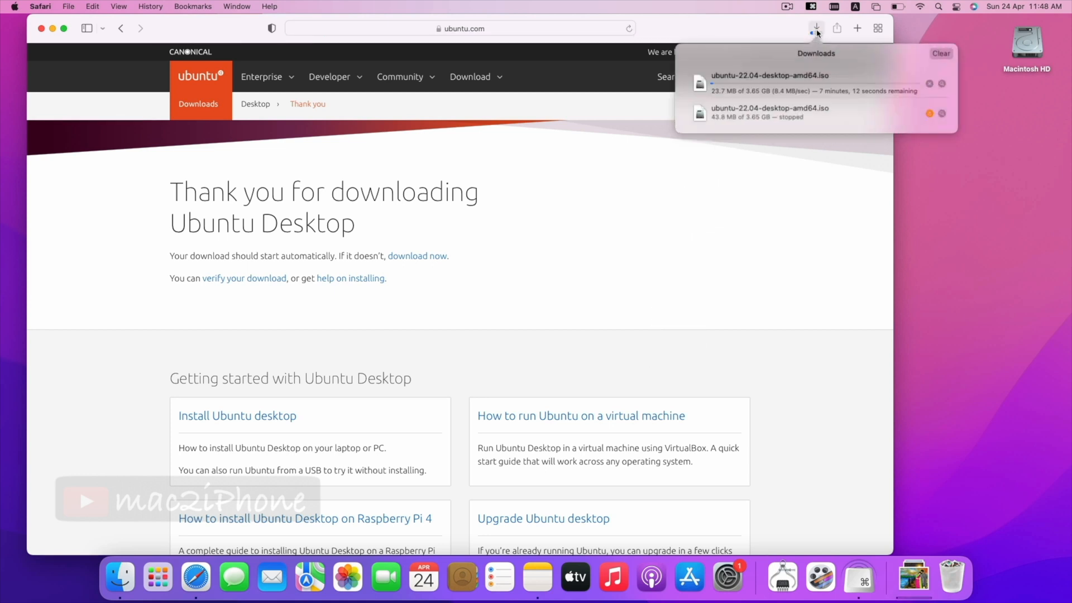
pyautogui.click(815, 28)
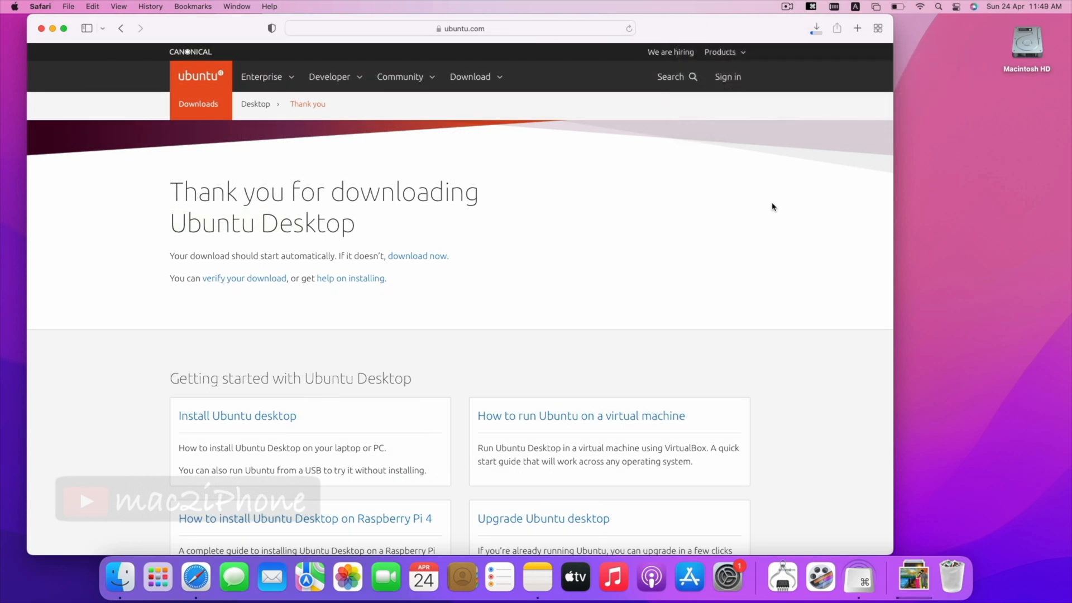
pyautogui.click(815, 28)
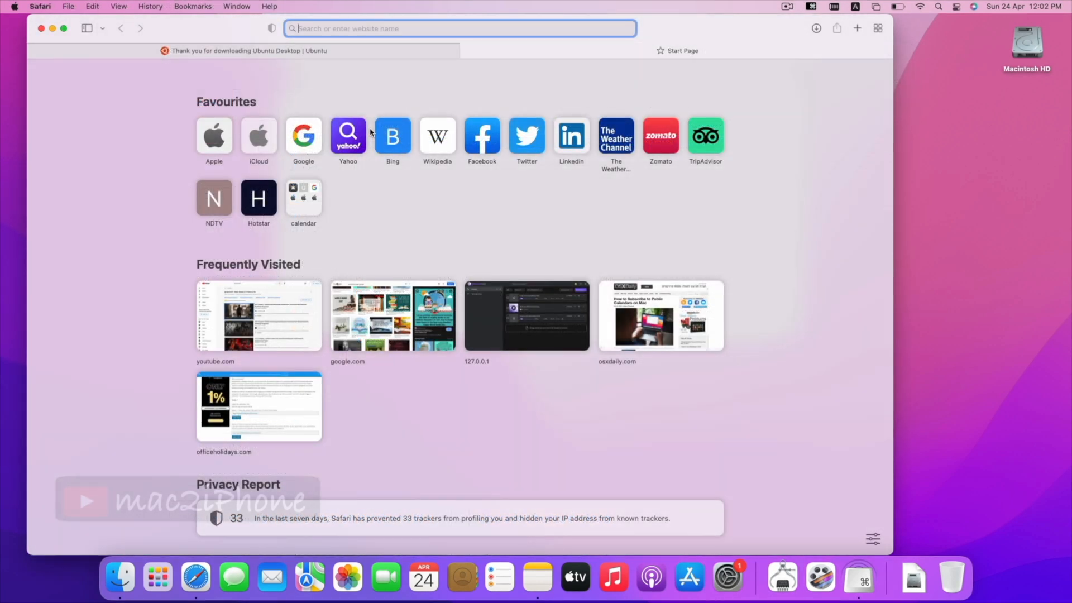
# Download balenaEtcher 1.7.9 for macOS from balena.io, allowing the download and checking its progress
pyautogui.press('cmd+v')
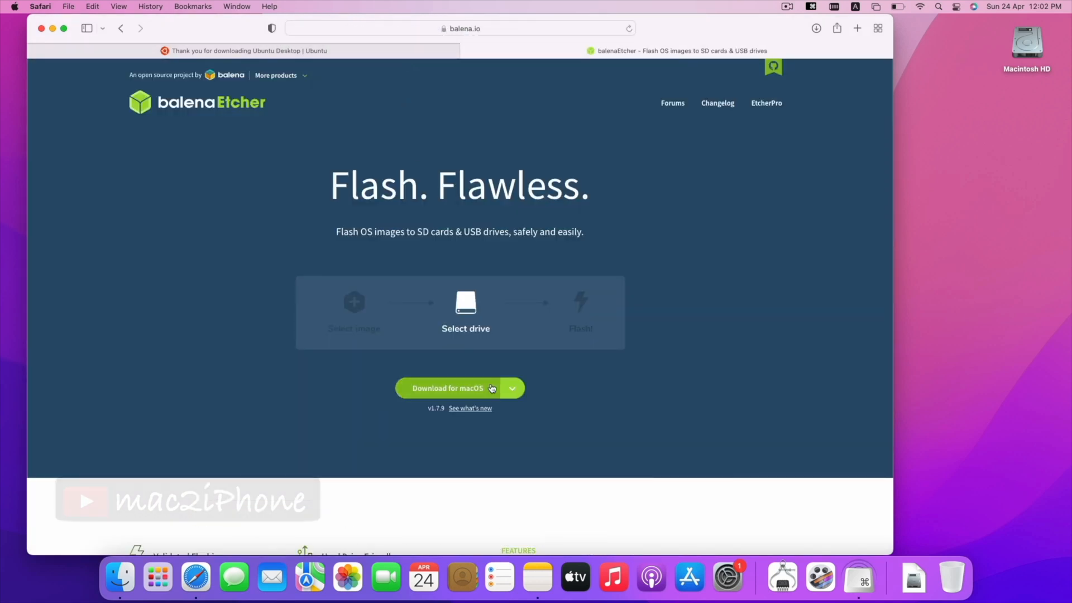
pyautogui.click(448, 388)
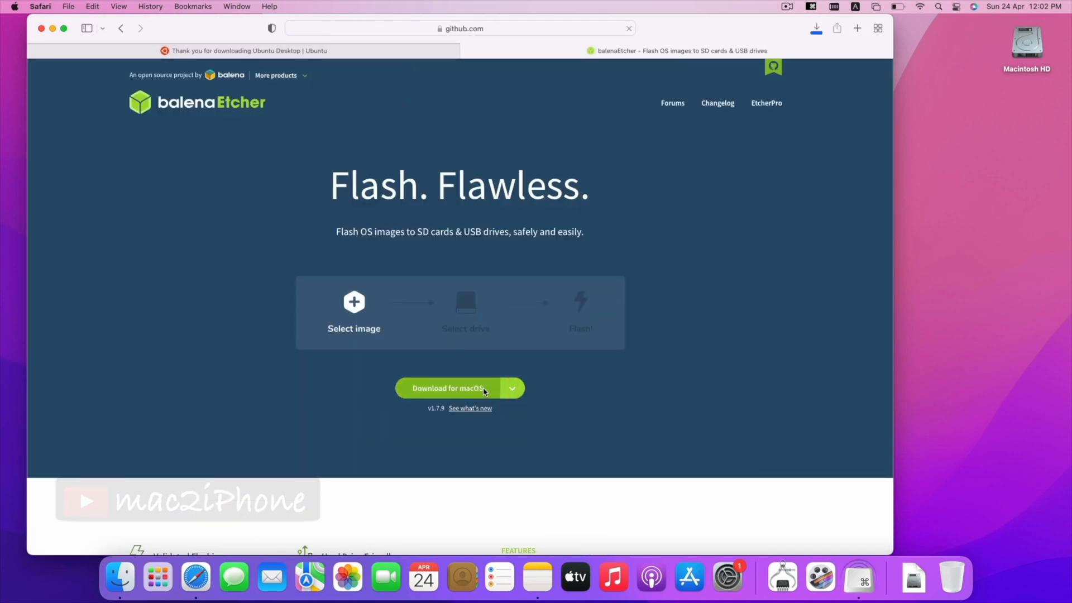
pyautogui.click(448, 387)
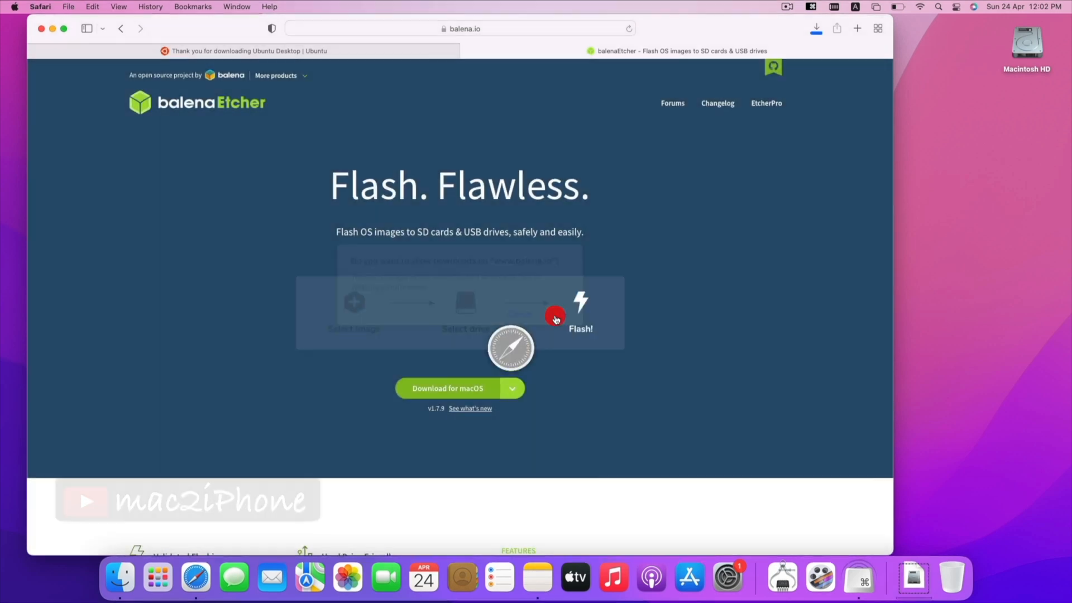
pyautogui.click(816, 28)
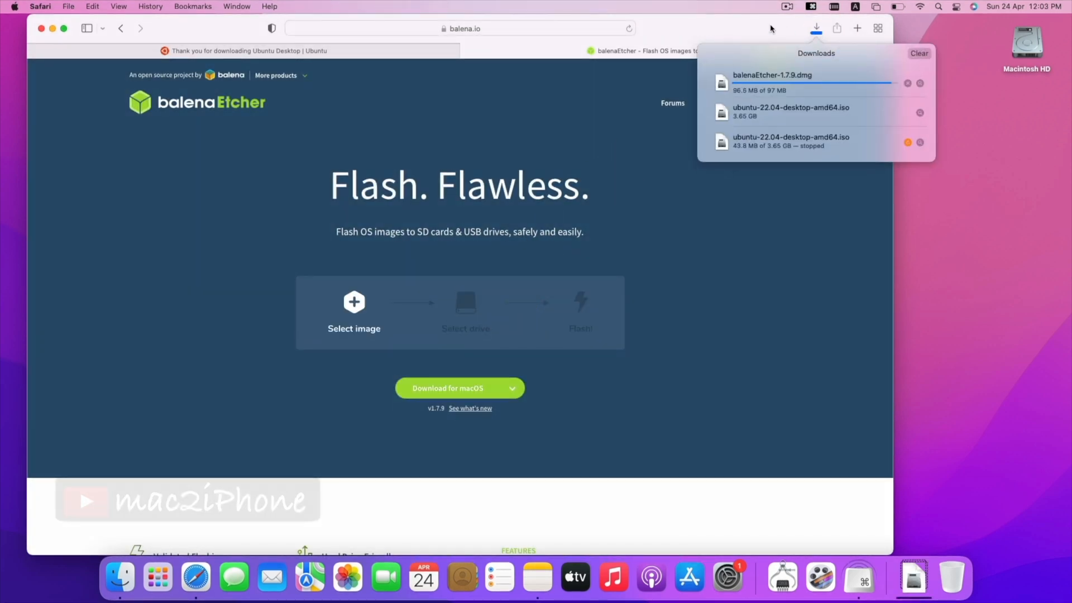
pyautogui.click(816, 28)
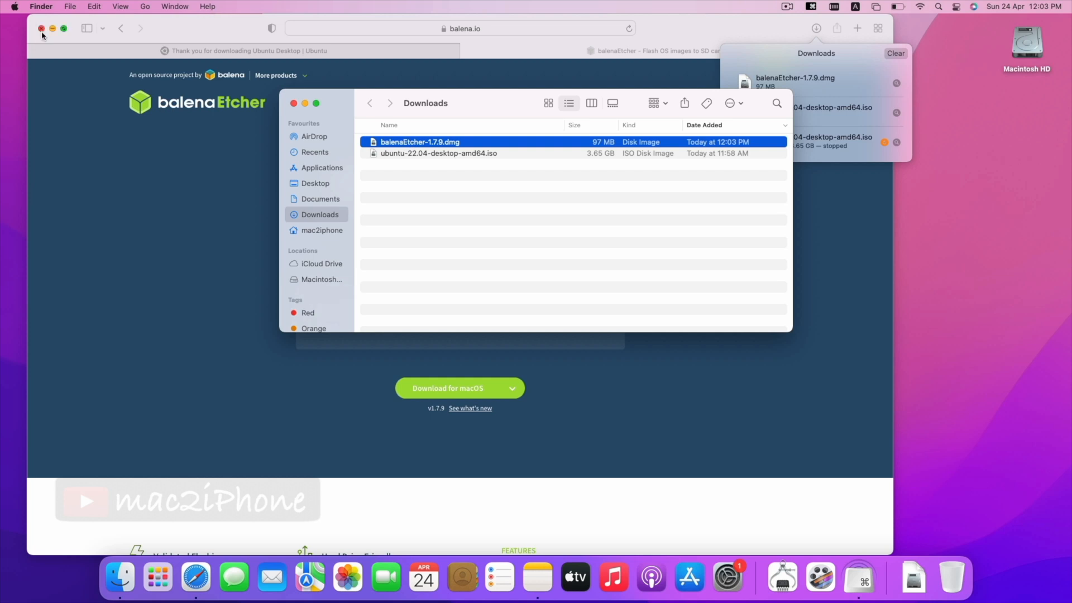
# Install balenaEtcher from its .dmg into Applications and launch it past the Gatekeeper warning
pyautogui.click(40, 28)
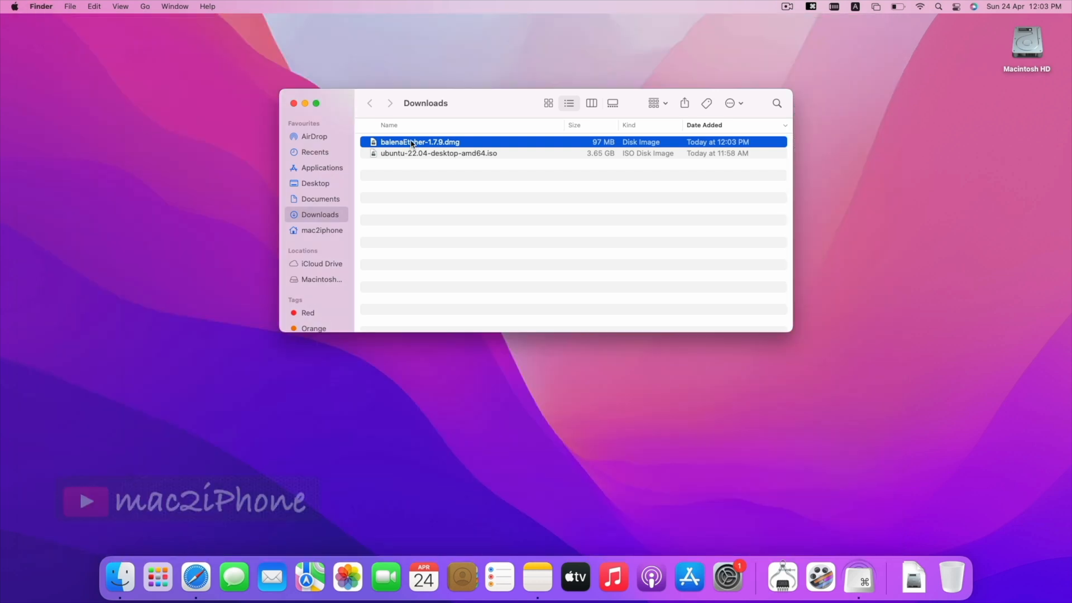
pyautogui.doubleClick(420, 141)
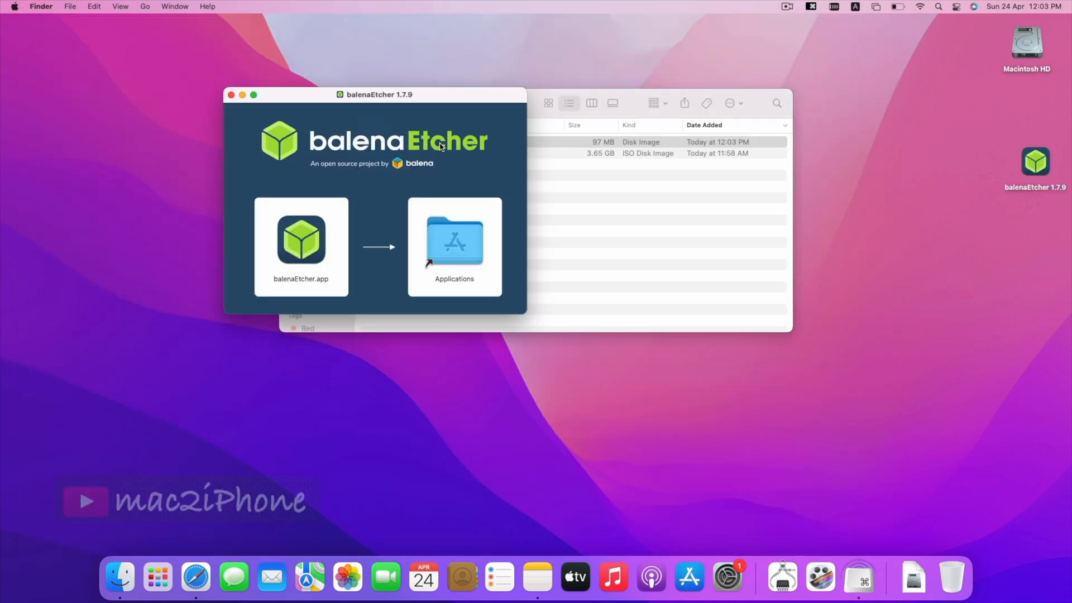
pyautogui.moveTo(301, 240); pyautogui.dragTo(374, 239)
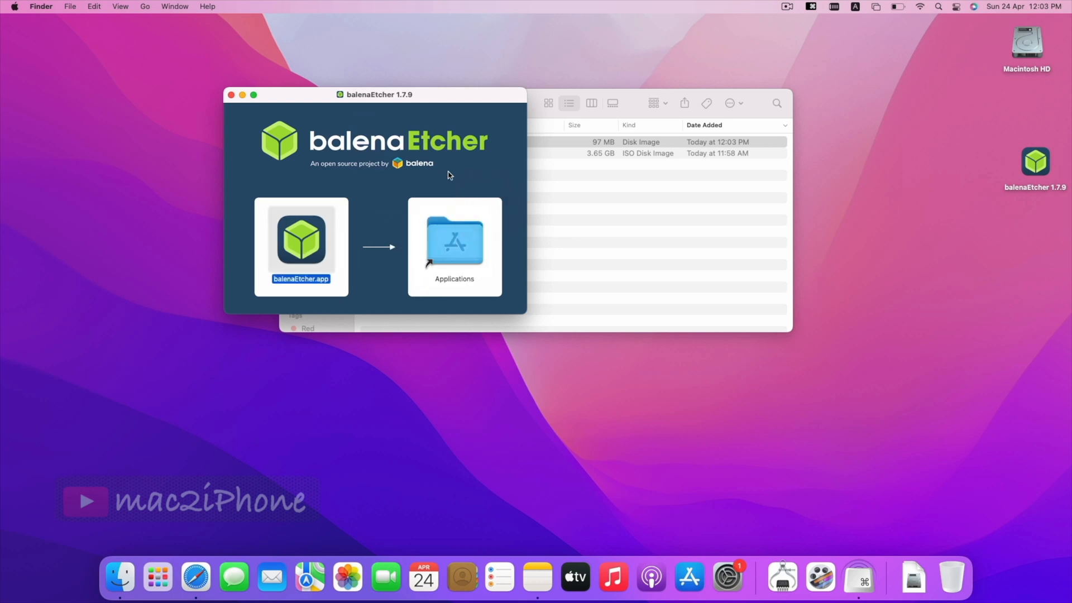
pyautogui.moveTo(260, 123)
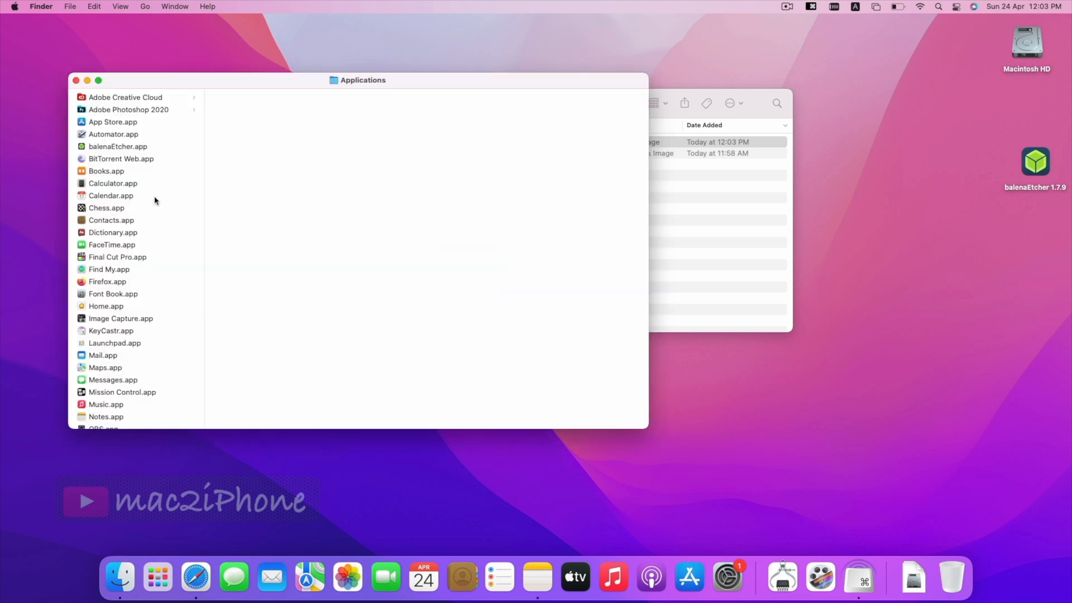
pyautogui.click(118, 146)
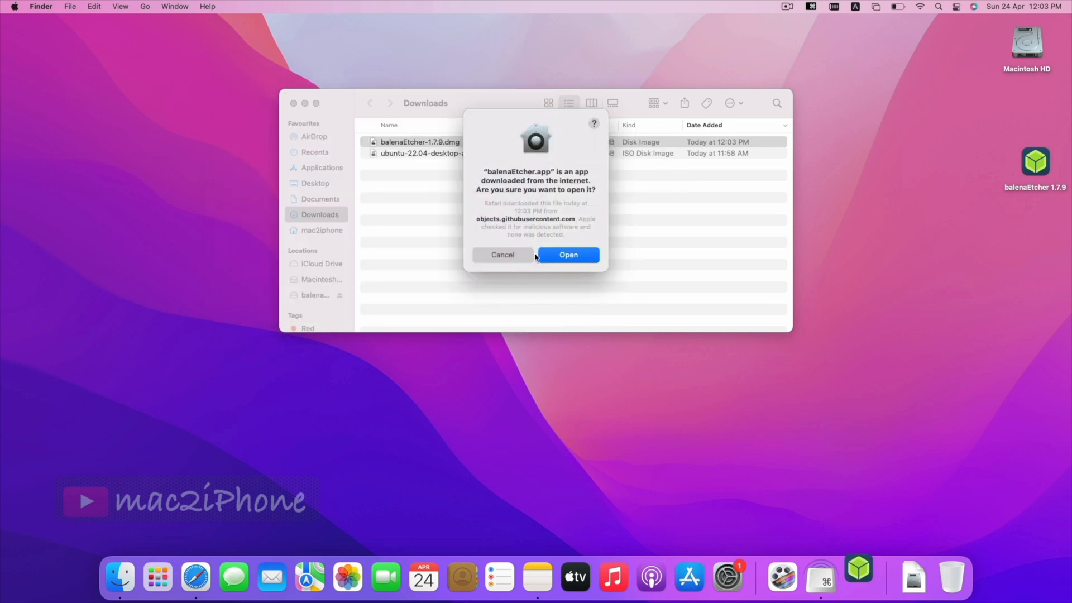
pyautogui.moveTo(713, 557)
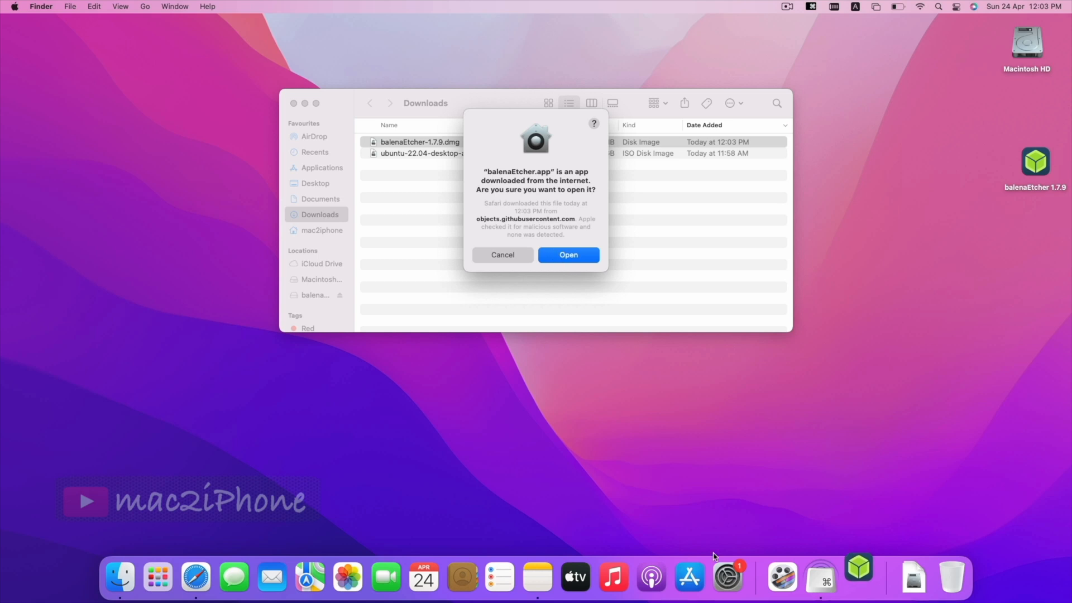
pyautogui.click(568, 255)
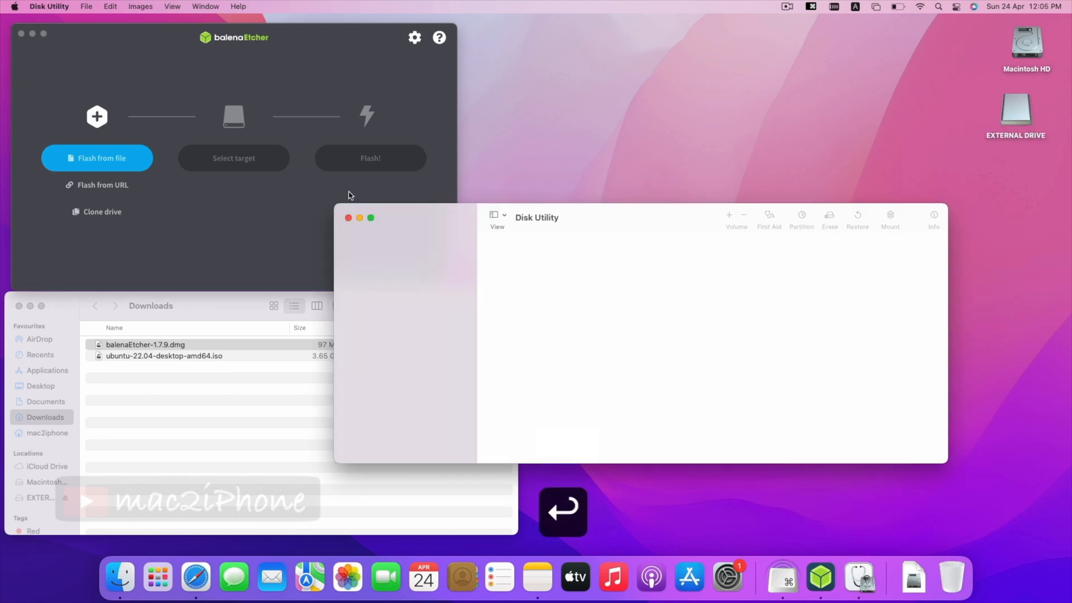
# Show all devices in Disk Utility and select the EXTERNAL DRIVE volume on the JetFlash disk
pyautogui.click(390, 250)
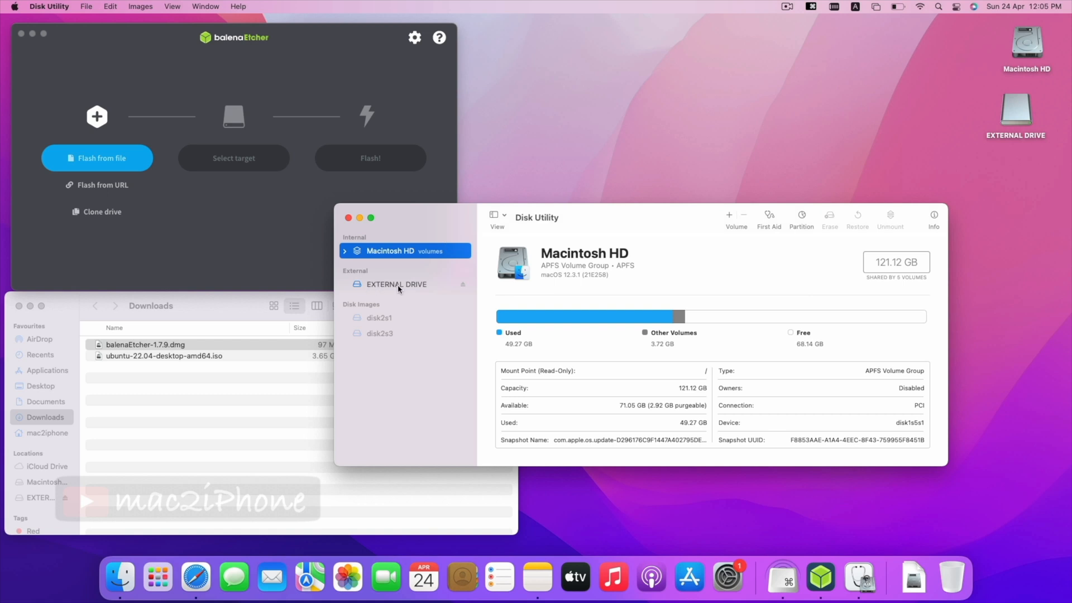
pyautogui.click(396, 284)
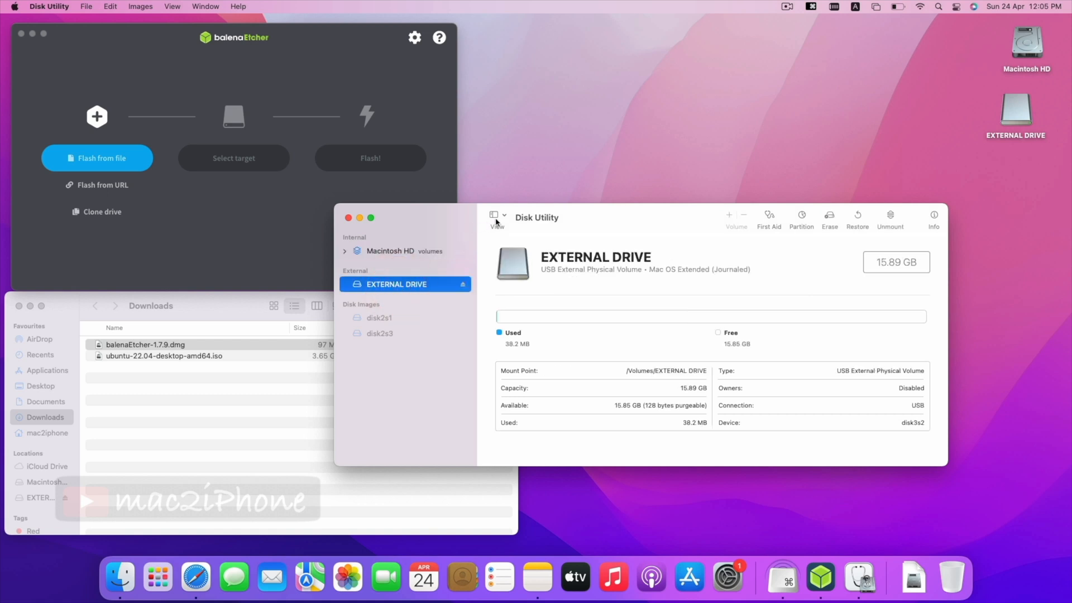
pyautogui.click(497, 218)
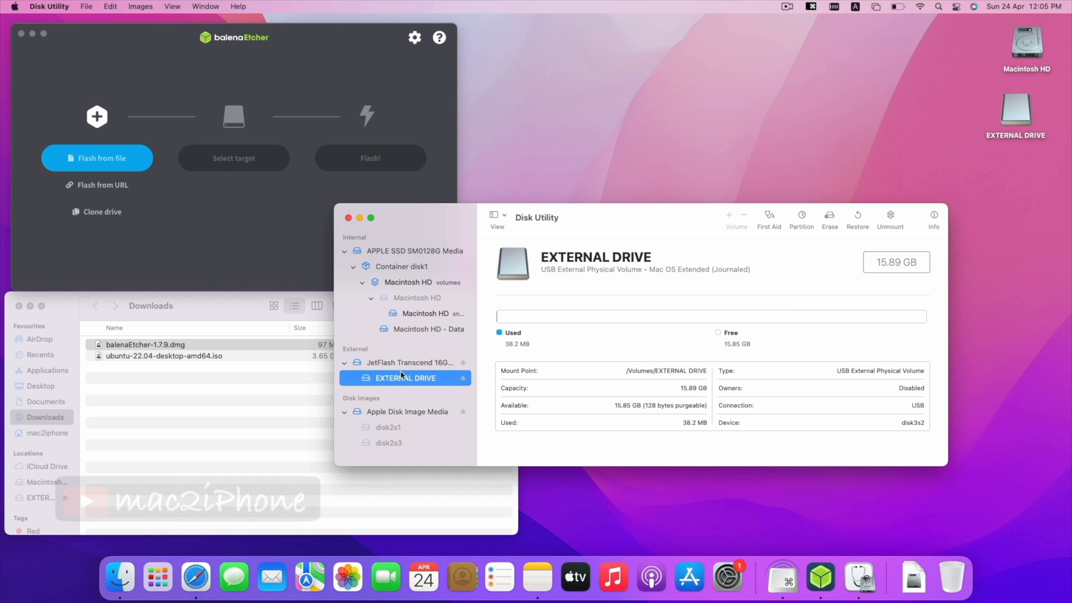
pyautogui.click(410, 363)
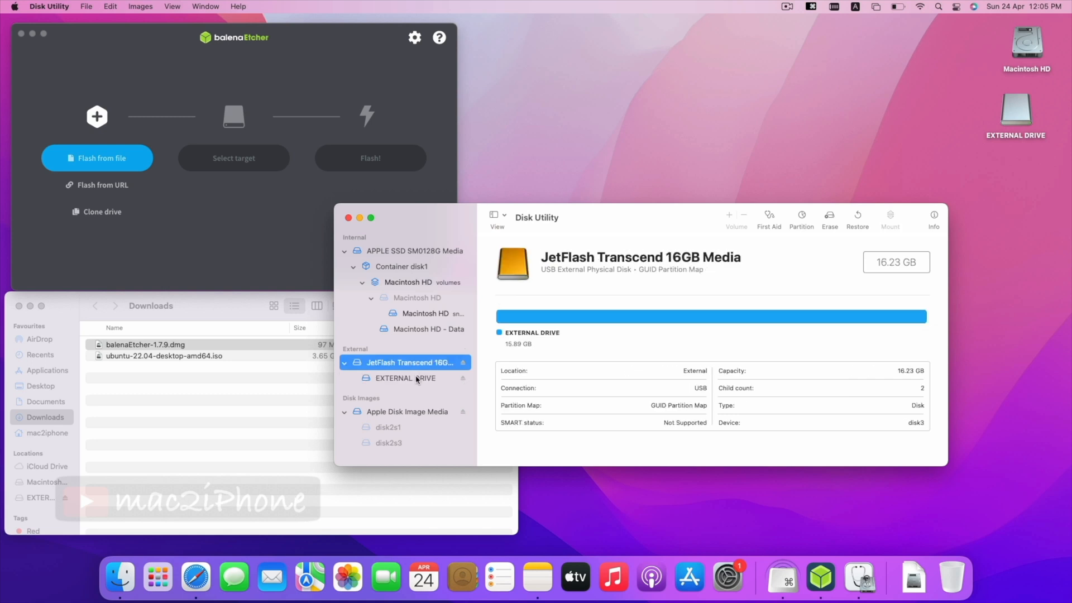
pyautogui.click(405, 378)
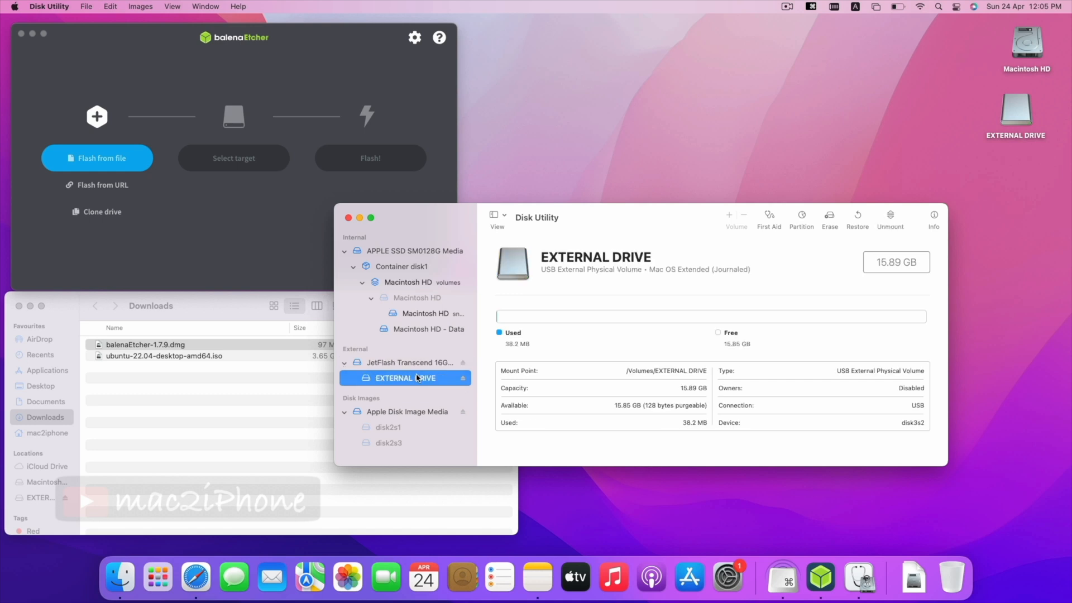
pyautogui.moveTo(838, 224)
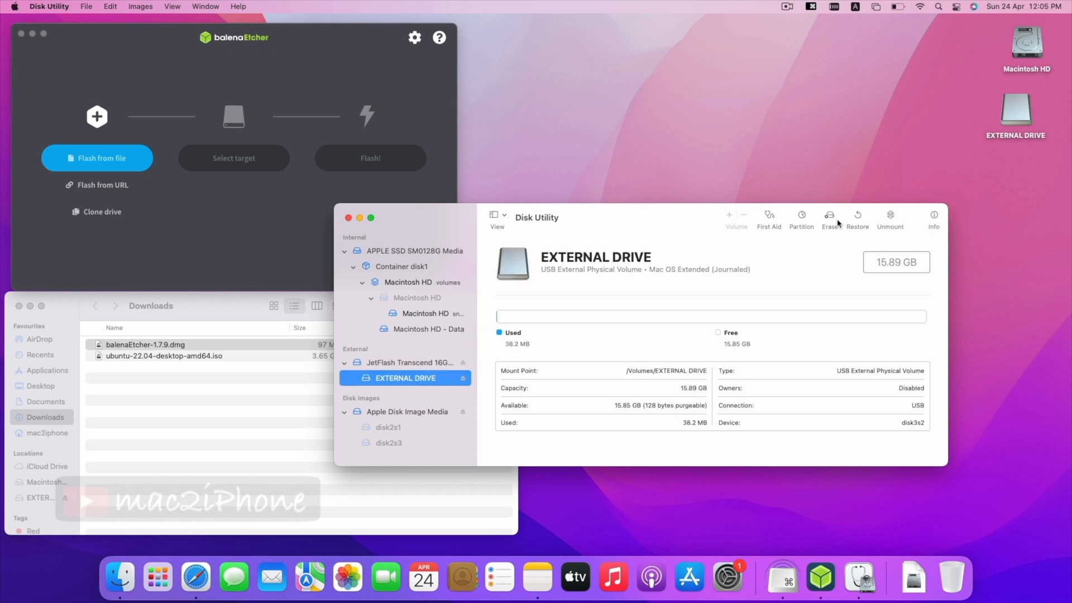
# Erase EXTERNAL DRIVE as MS-DOS (FAT) named UBENTUISO
pyautogui.click(829, 217)
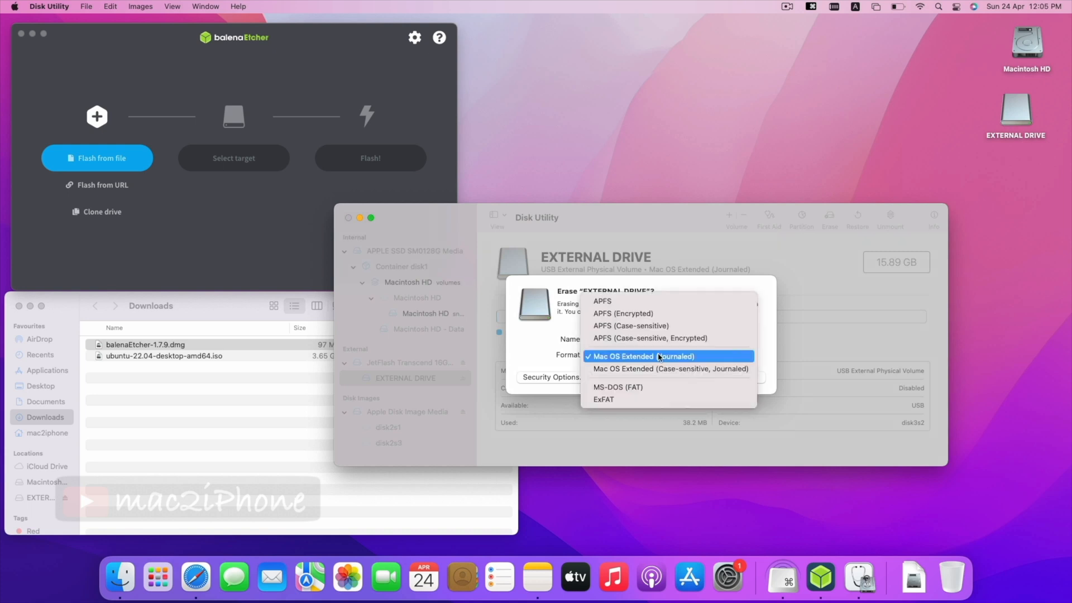
pyautogui.moveTo(617, 387)
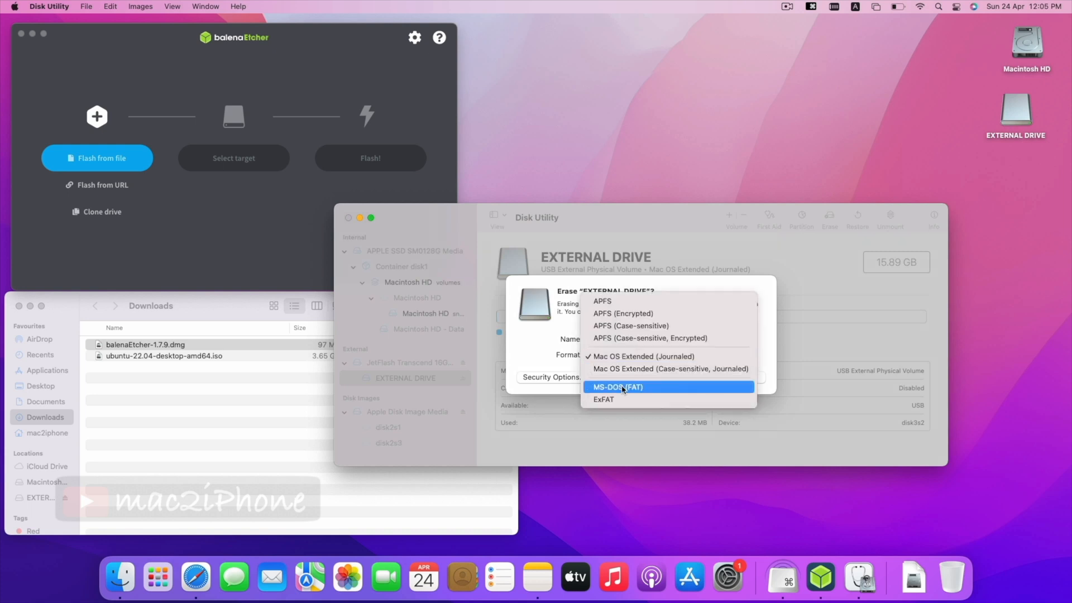
pyautogui.click(615, 387)
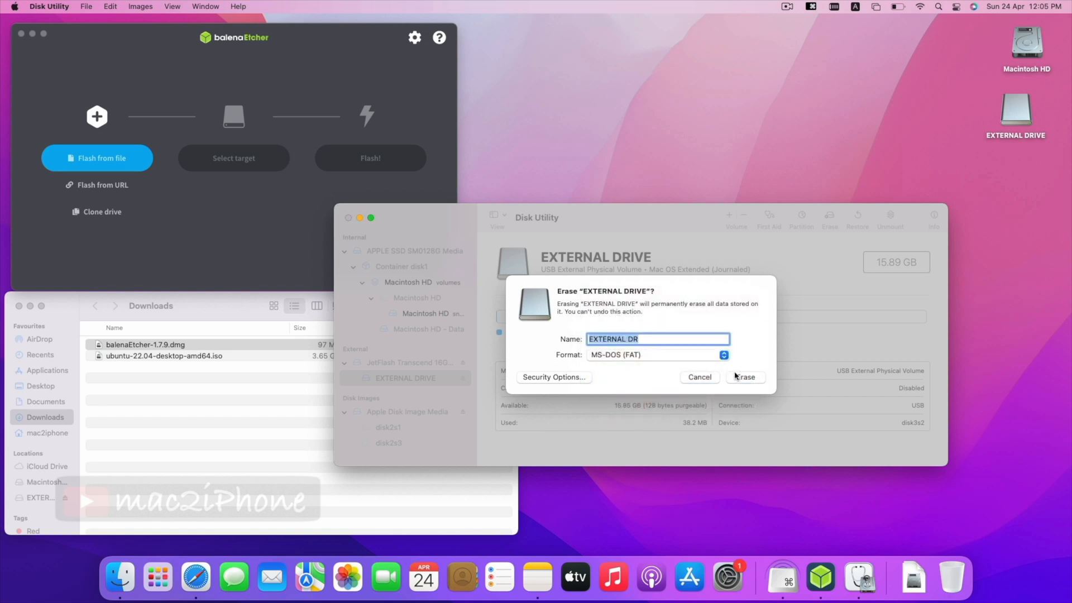
pyautogui.write('UBEN')
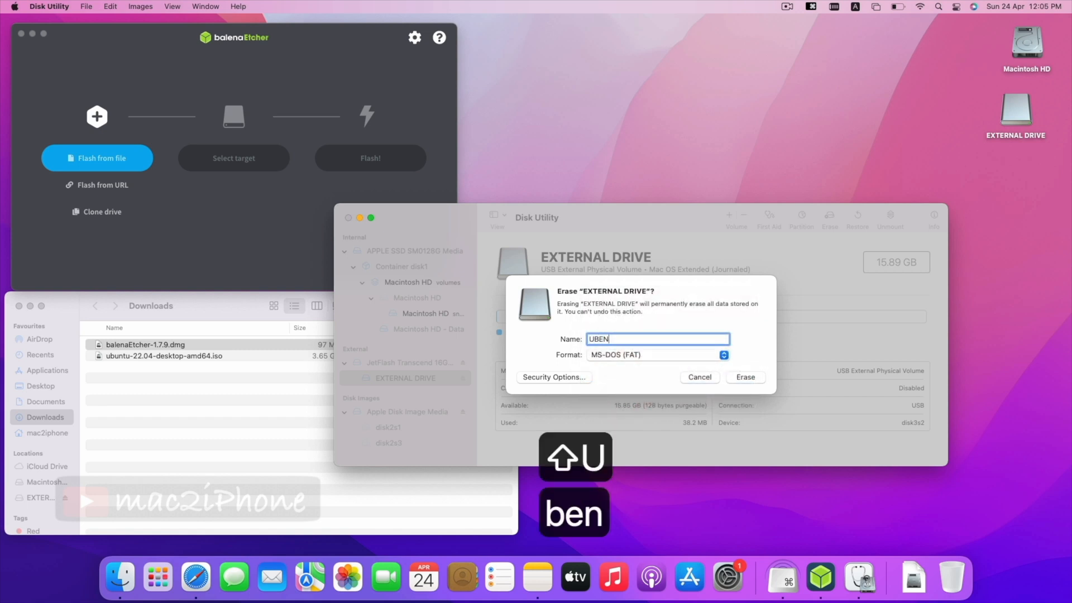
pyautogui.write('TUISO')
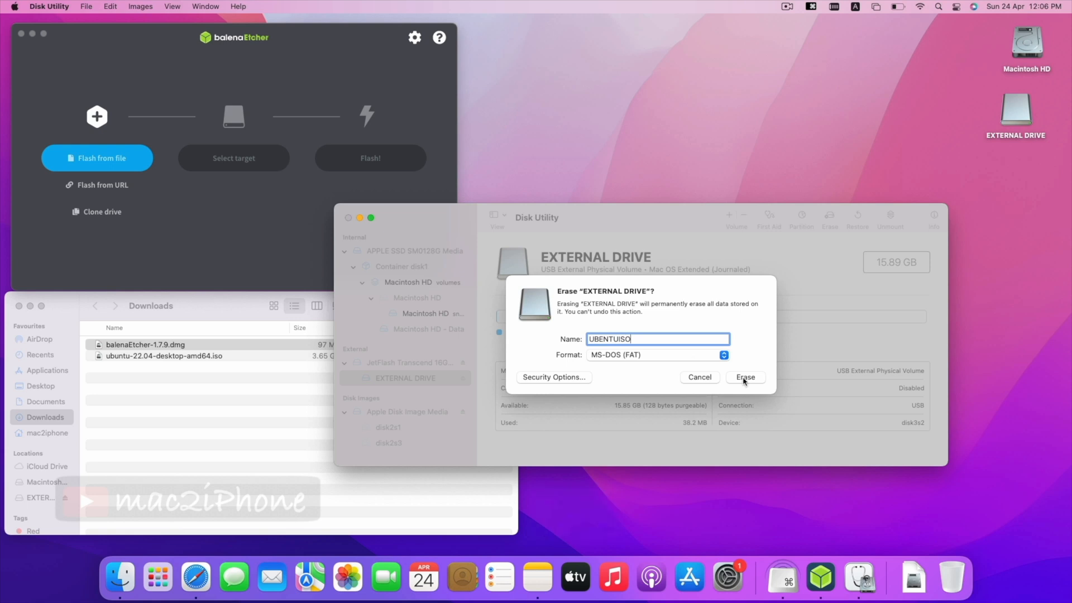
pyautogui.click(744, 377)
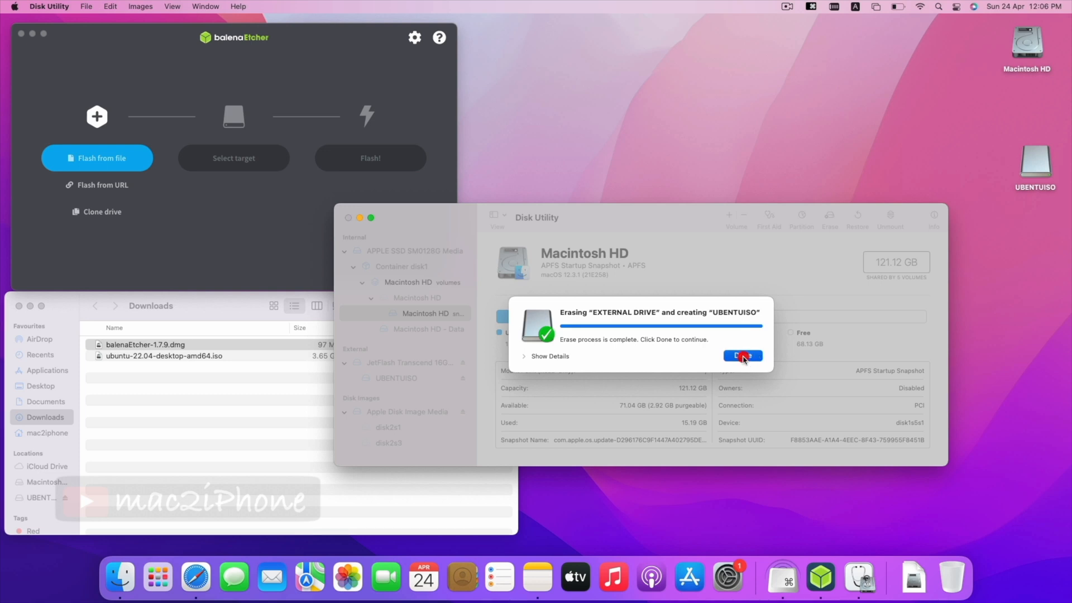
pyautogui.click(743, 356)
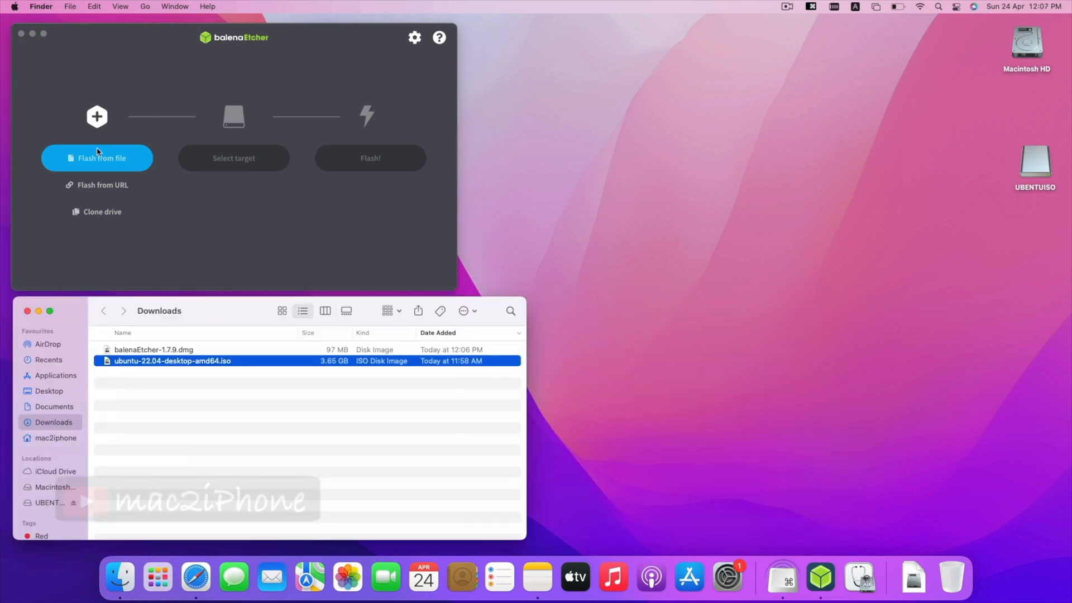
# Load ubuntu-22.04-desktop-amd64.iso from Downloads through balenaEtcher's Flash from file
pyautogui.click(98, 158)
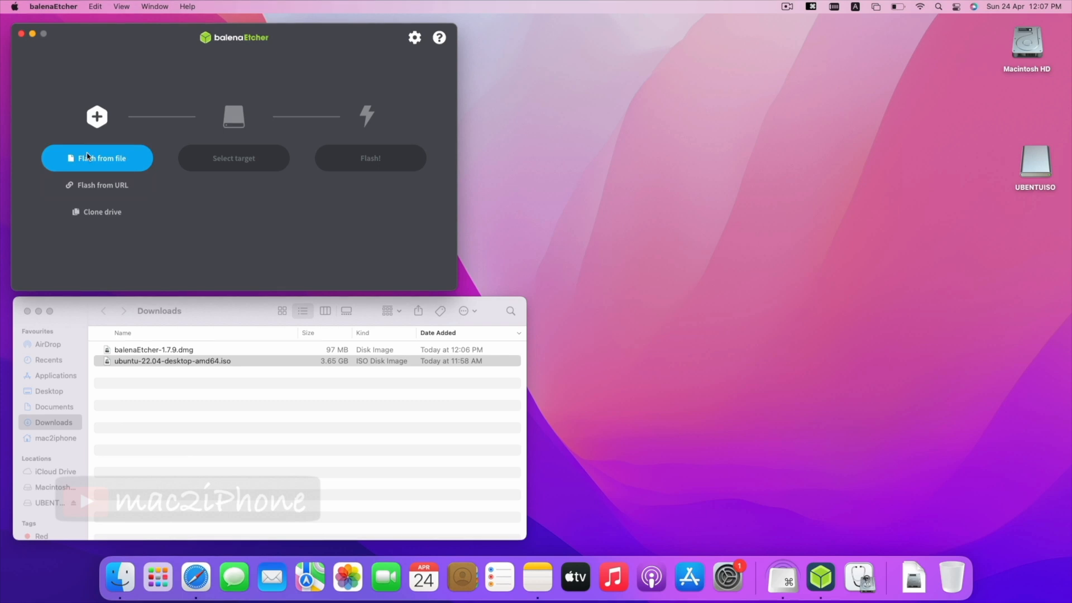
pyautogui.click(97, 158)
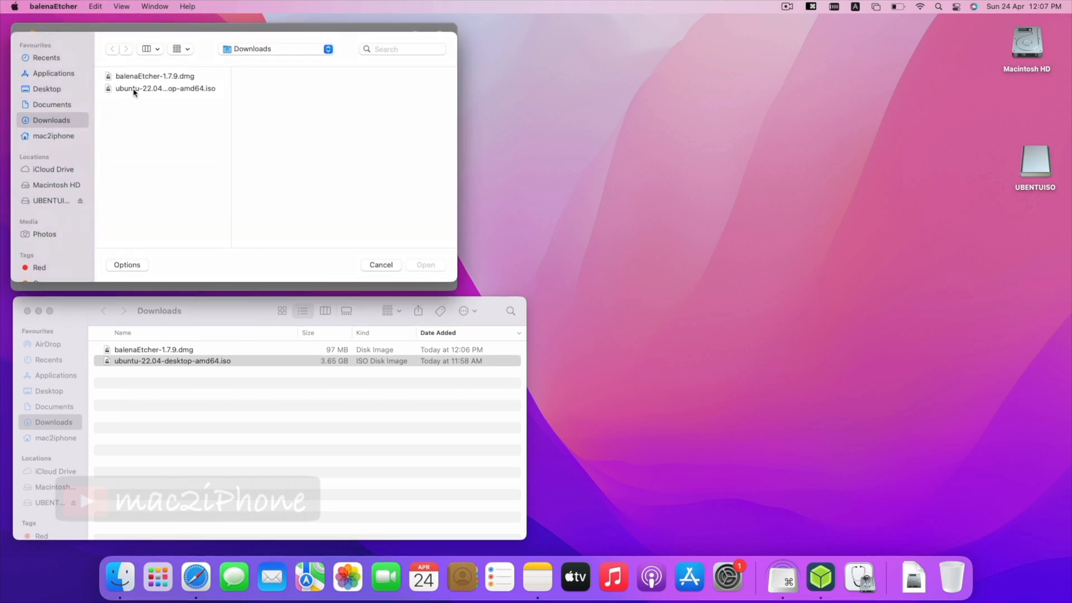
pyautogui.click(164, 88)
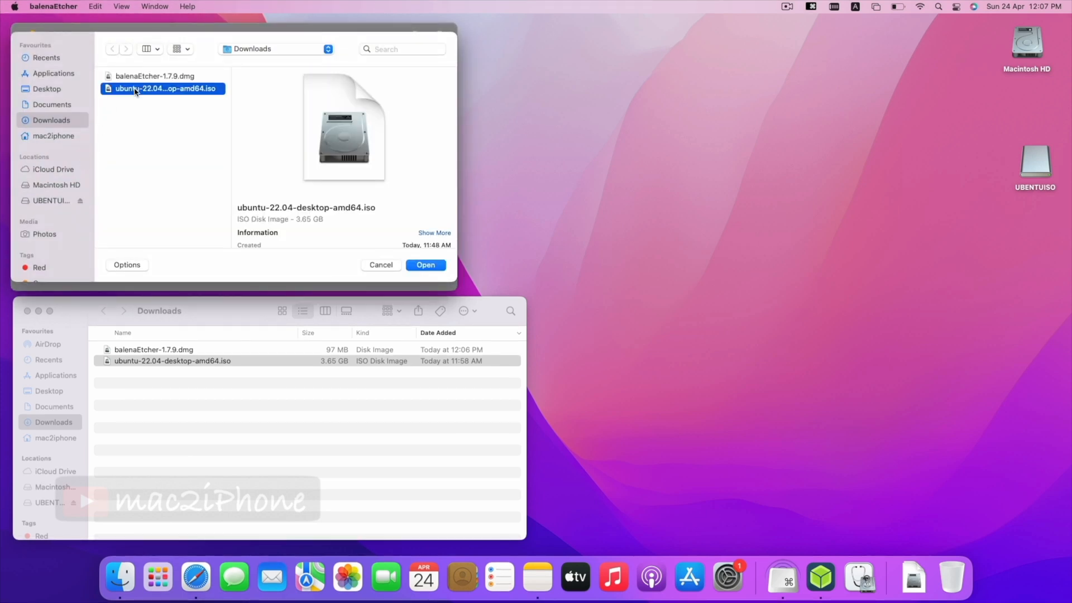
pyautogui.click(424, 265)
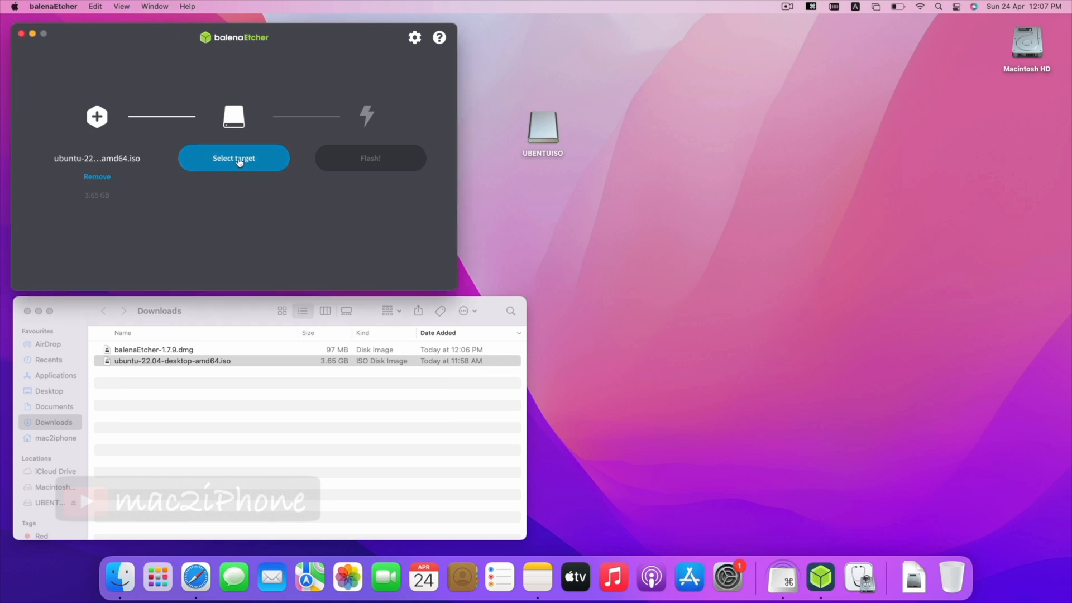
# Set the 16.2 GB JetFlash Transcend USB drive as balenaEtcher's target
pyautogui.click(233, 158)
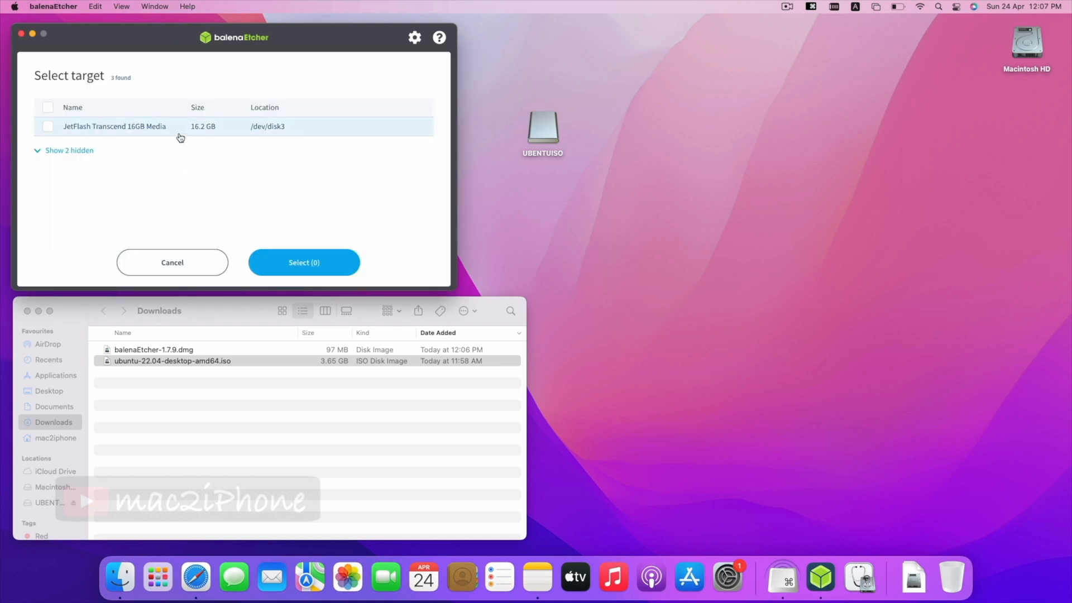
pyautogui.click(48, 126)
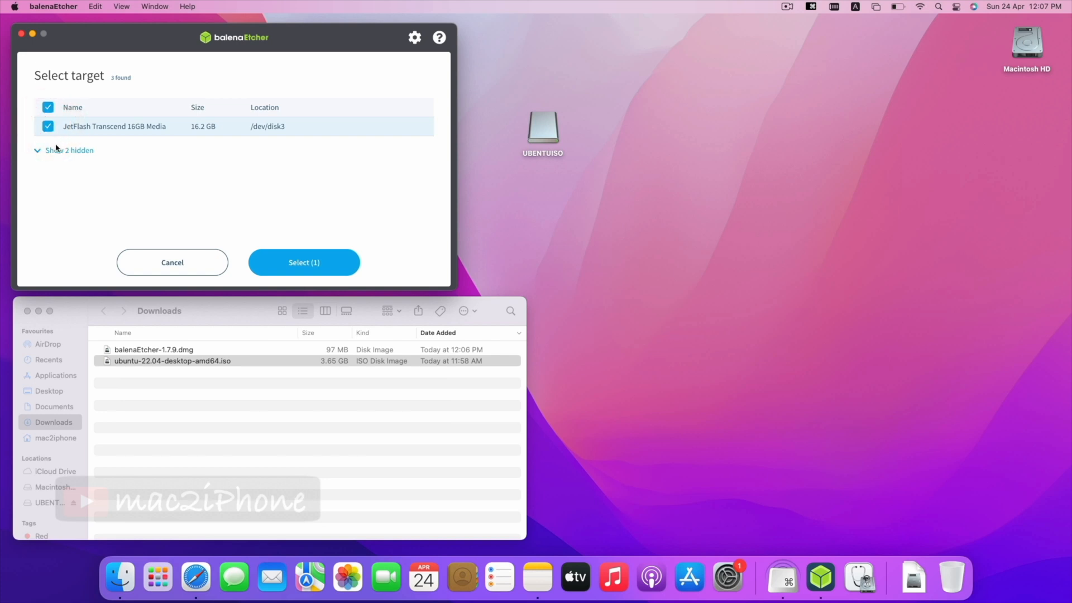
pyautogui.click(69, 150)
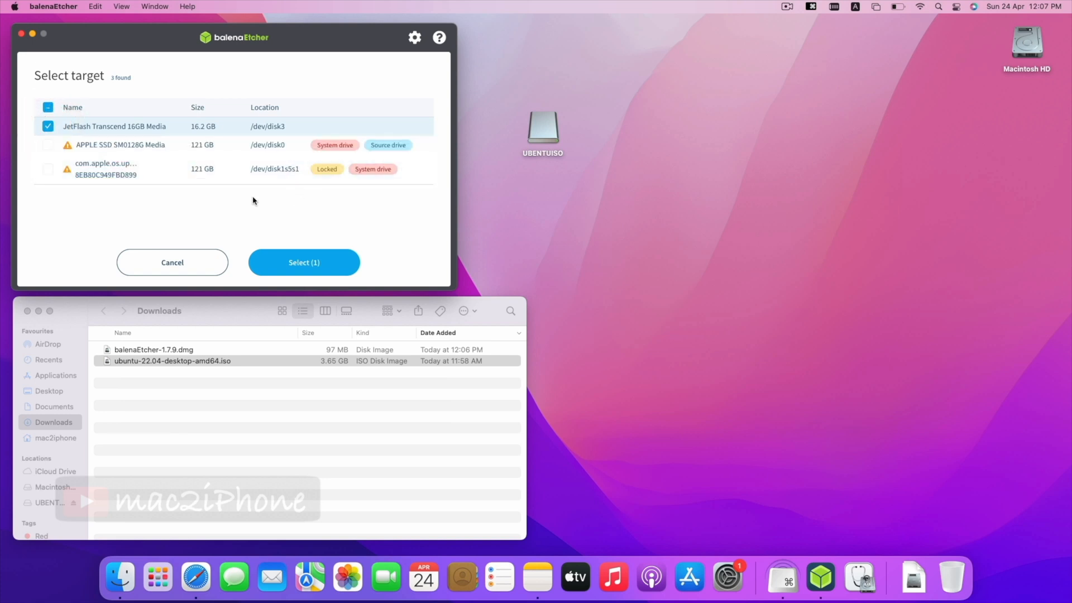
pyautogui.moveTo(89, 125)
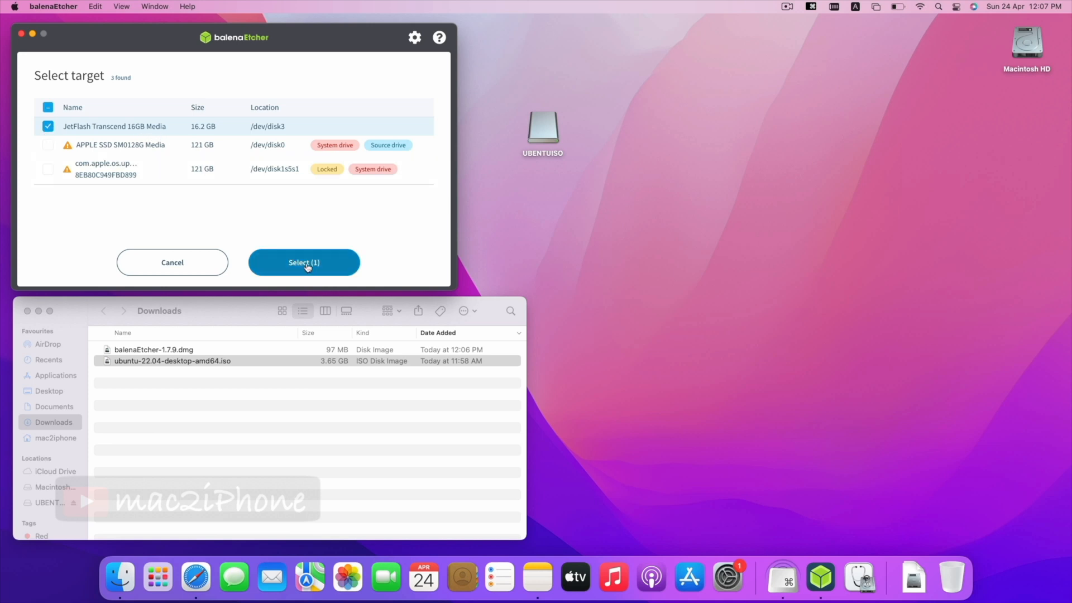
pyautogui.click(304, 261)
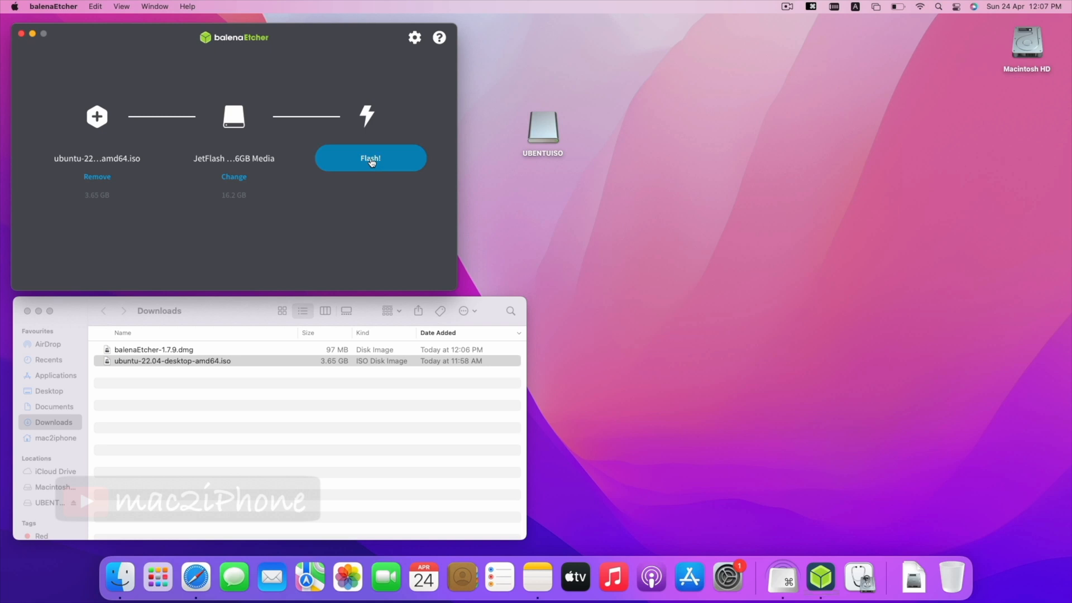
# Start flashing the Ubuntu ISO and approve it with the admin password
pyautogui.click(370, 158)
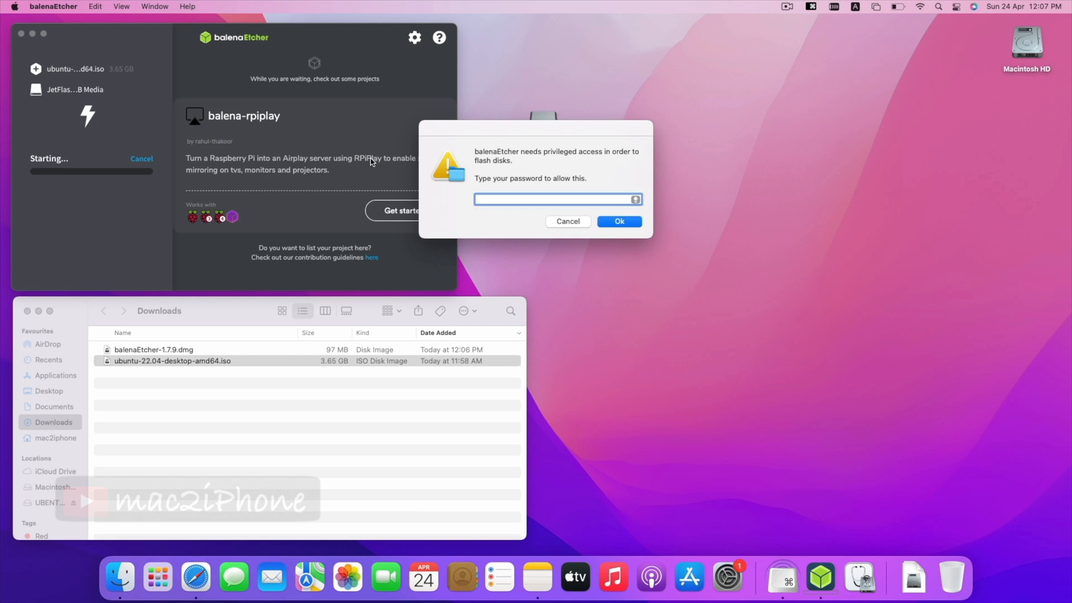
pyautogui.write('••••')
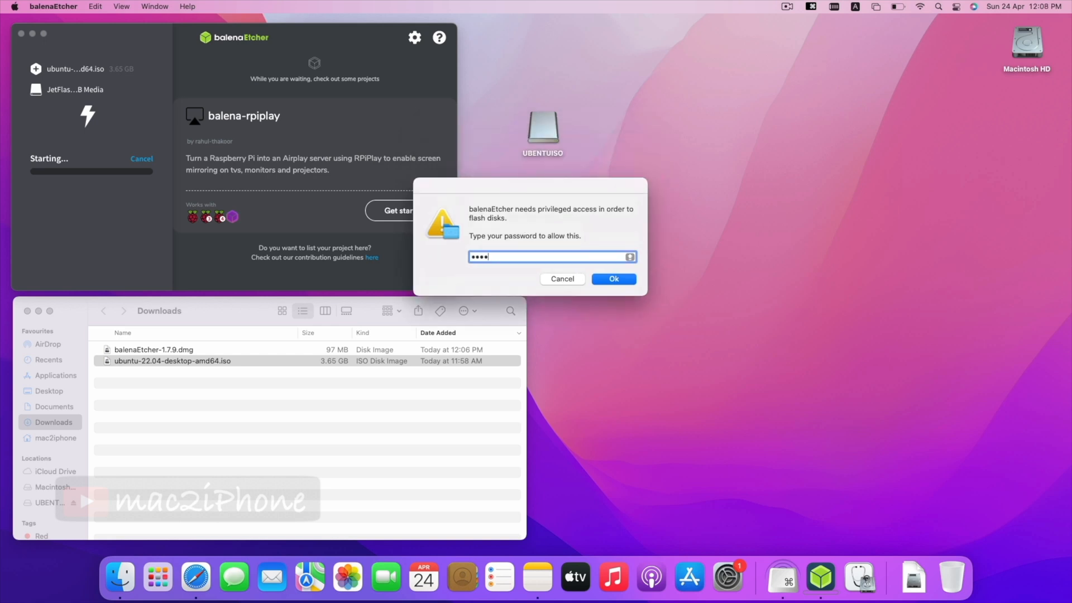
pyautogui.click(613, 279)
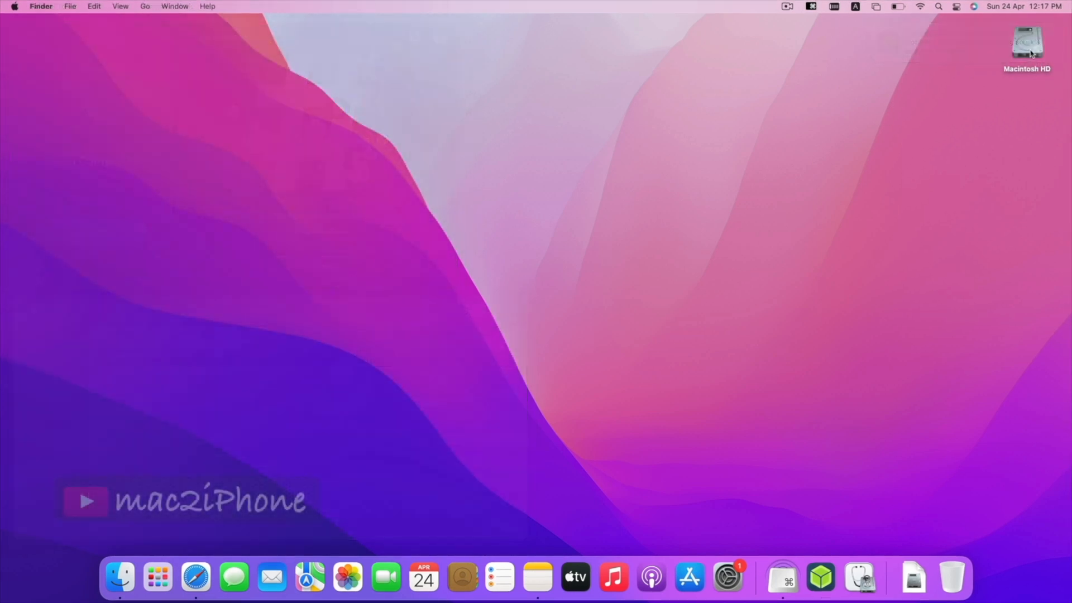
# View Macintosh HD's Get Info capacity and free space, then close the info window
pyautogui.press('cmd+i')
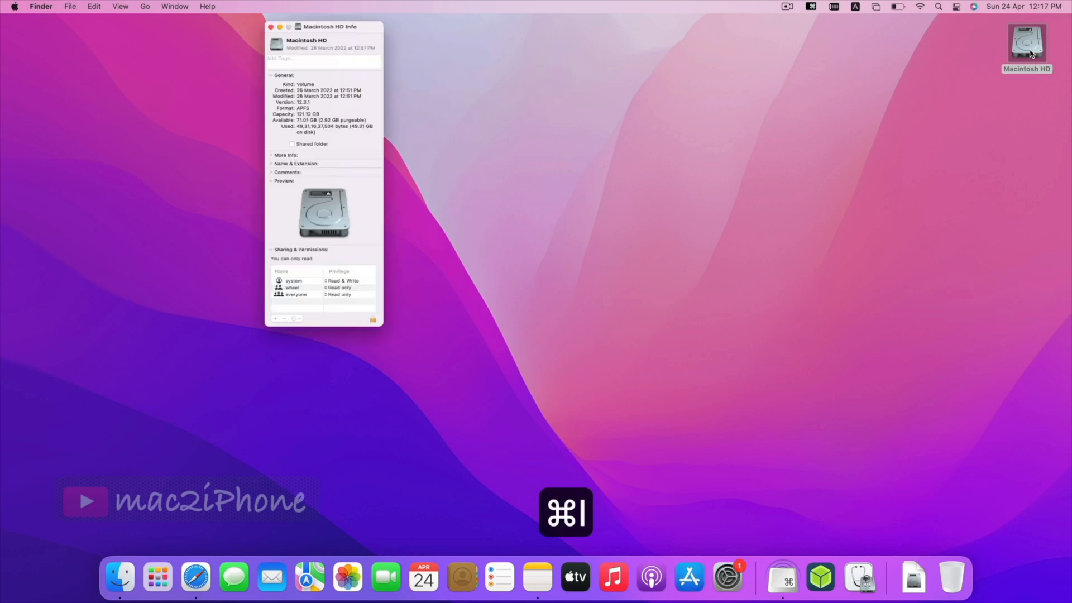
pyautogui.moveTo(325, 27); pyautogui.dragTo(77, 27)
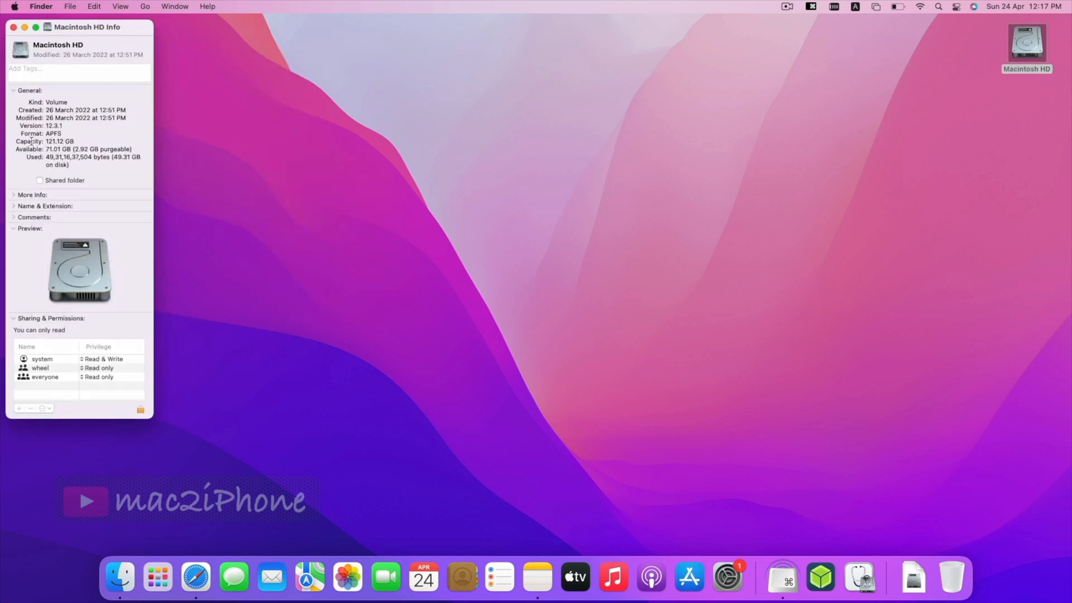
pyautogui.click(13, 26)
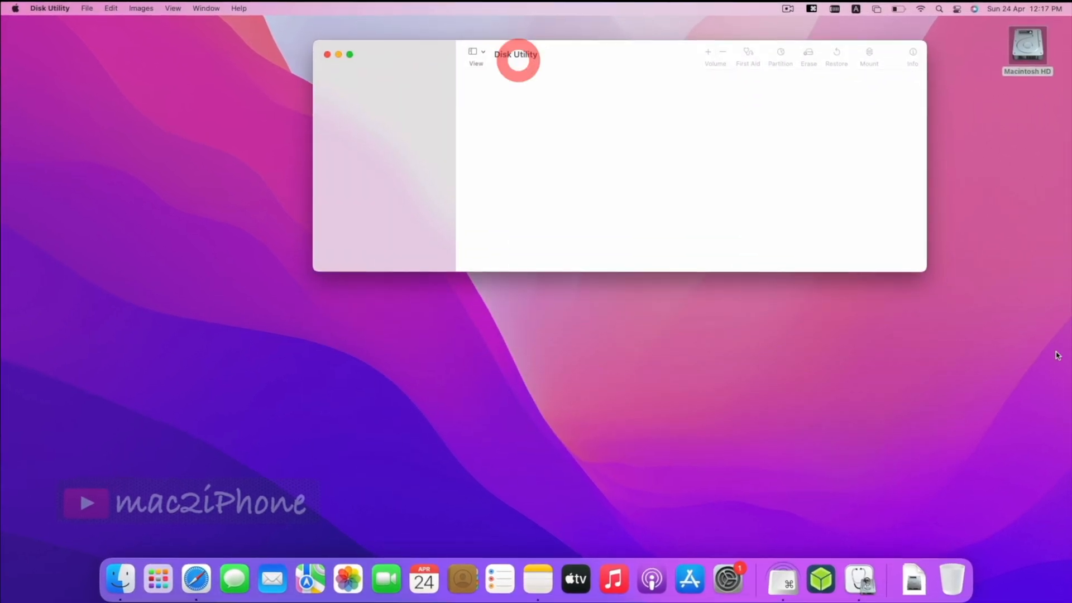
# Enlarge Disk Utility to review Macintosh HD's 68.09 GB free, then show all devices
pyautogui.click(383, 116)
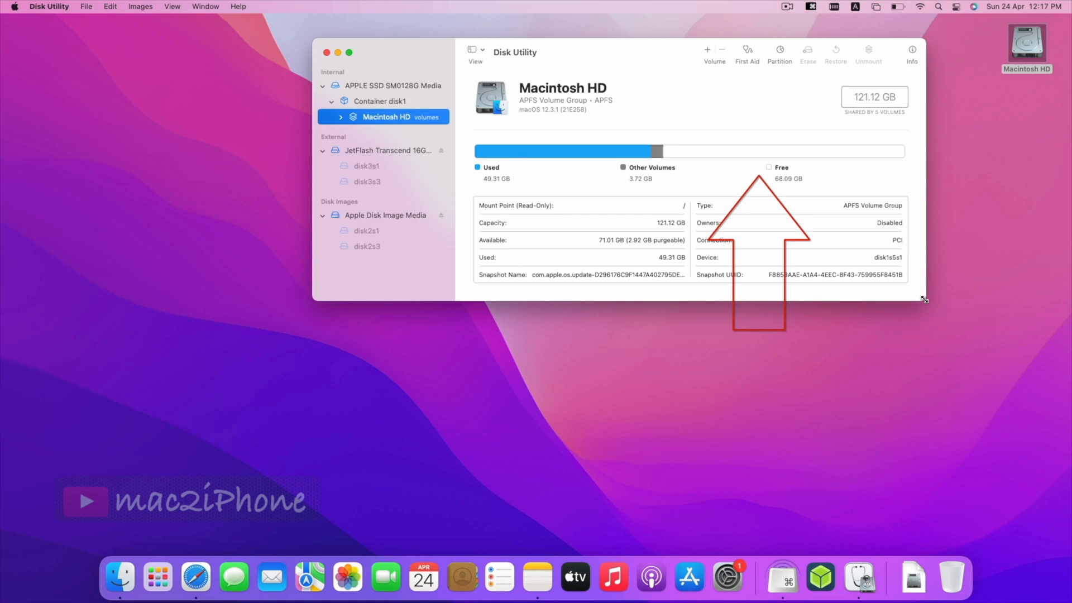
pyautogui.moveTo(923, 300); pyautogui.dragTo(908, 395)
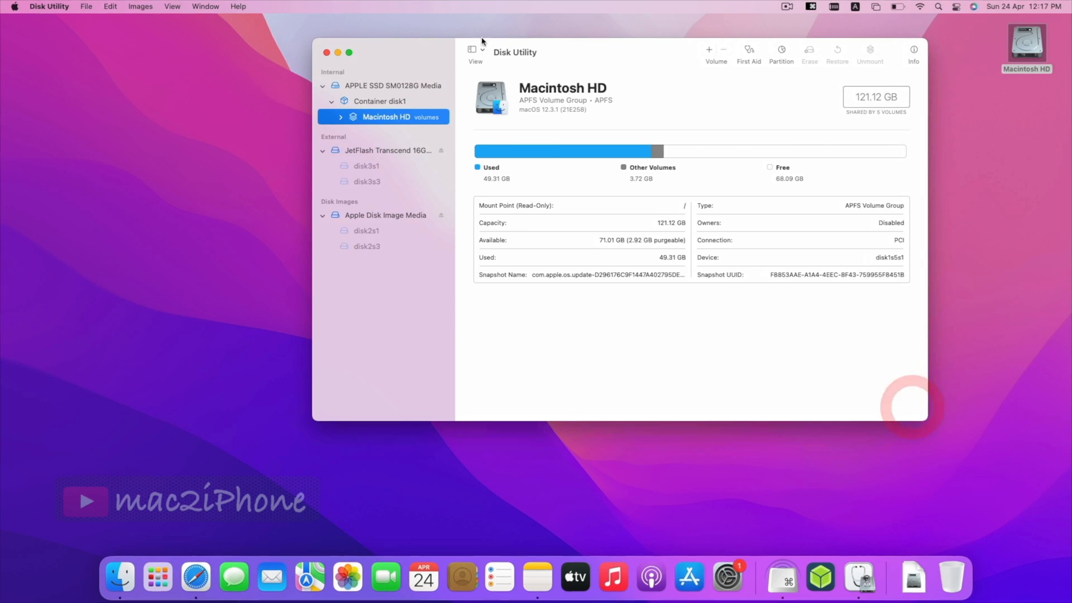
pyautogui.click(380, 100)
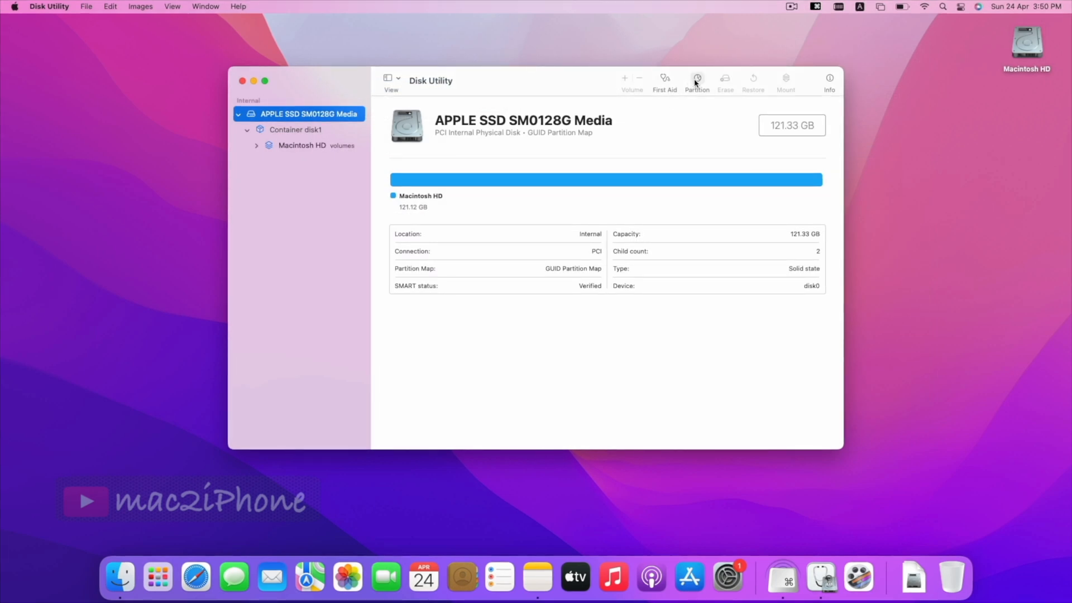
# Add a 35 GB APFS partition named ubuntu to the APPLE SSD and apply the layout
pyautogui.click(697, 81)
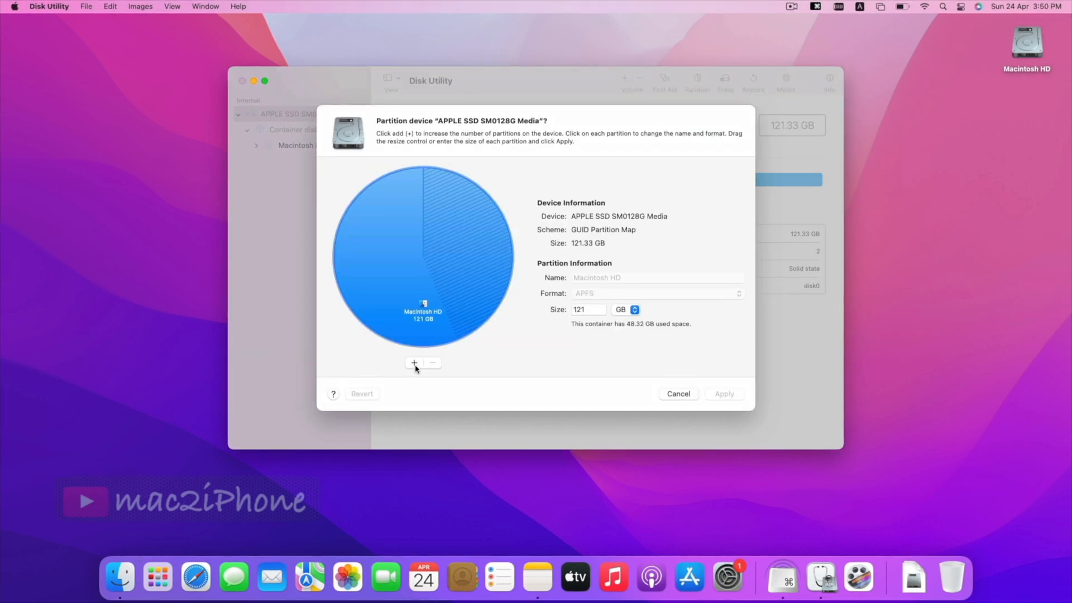
pyautogui.click(414, 363)
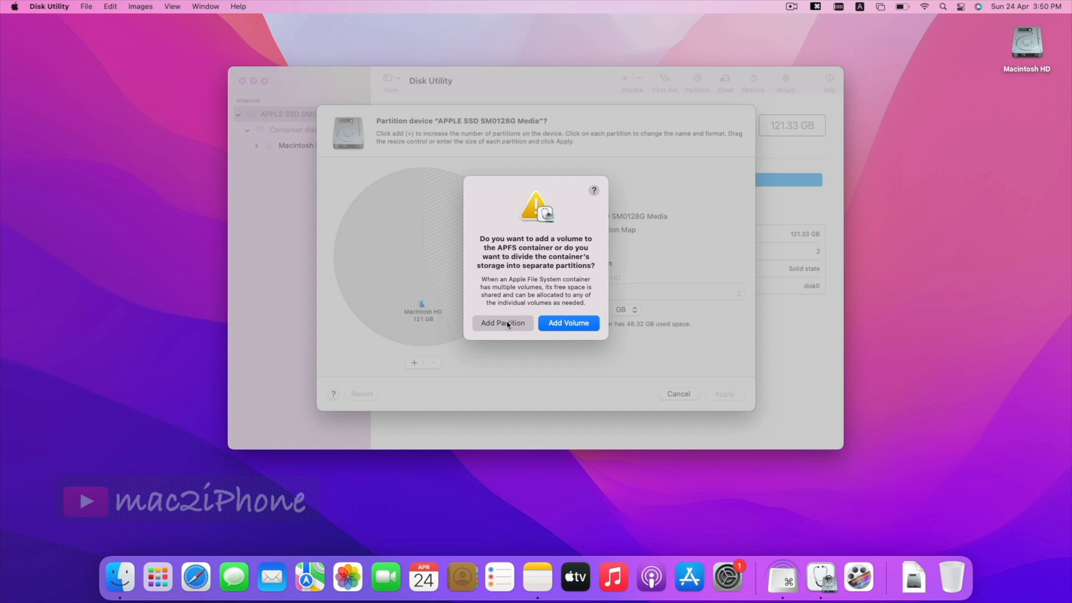
pyautogui.click(503, 323)
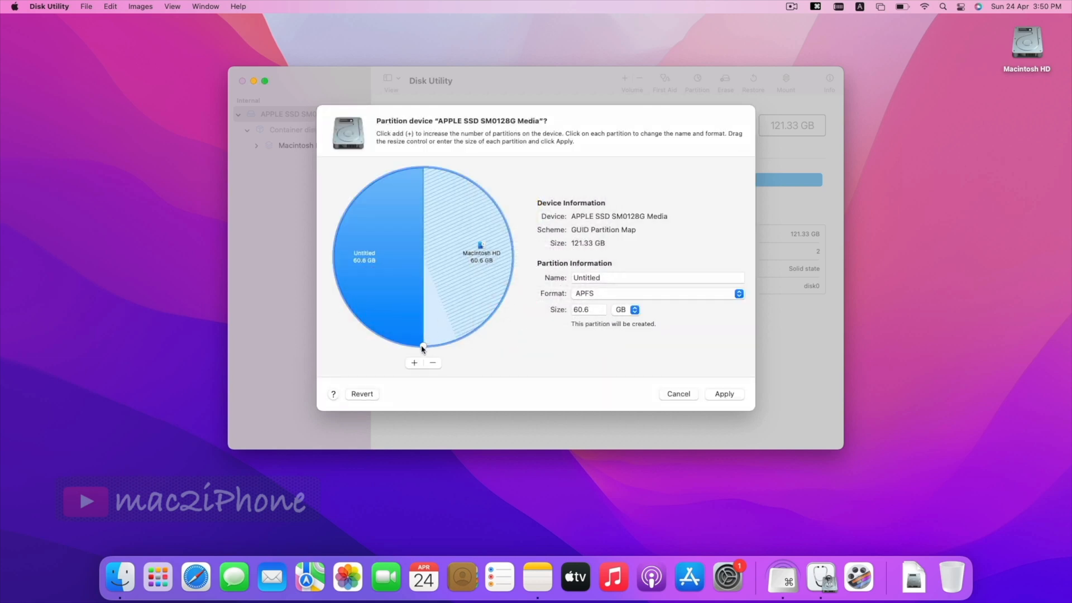
pyautogui.moveTo(422, 348); pyautogui.dragTo(335, 252)
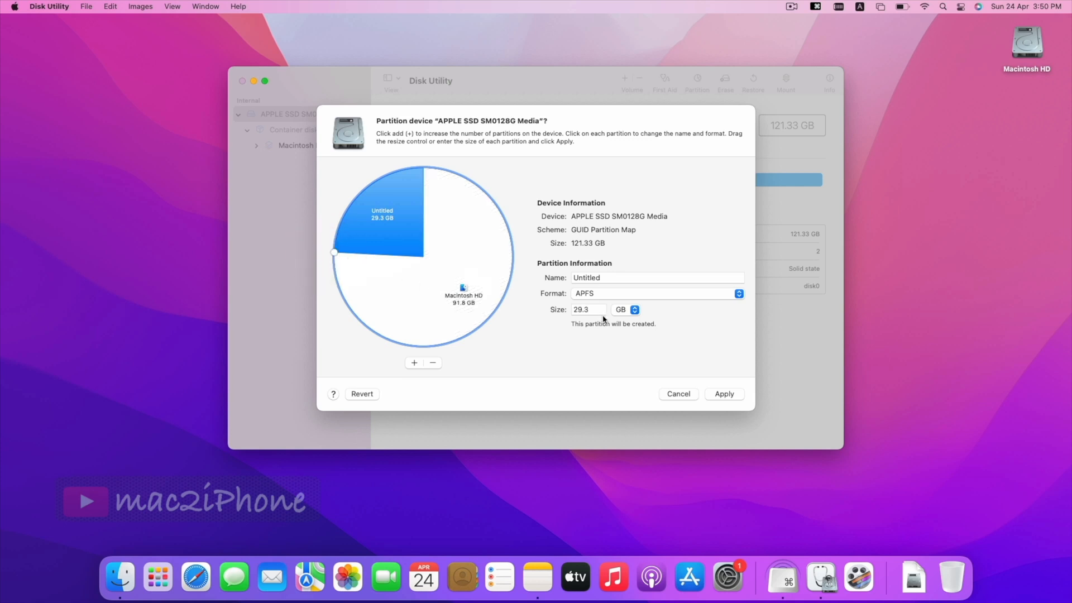
pyautogui.click(587, 309)
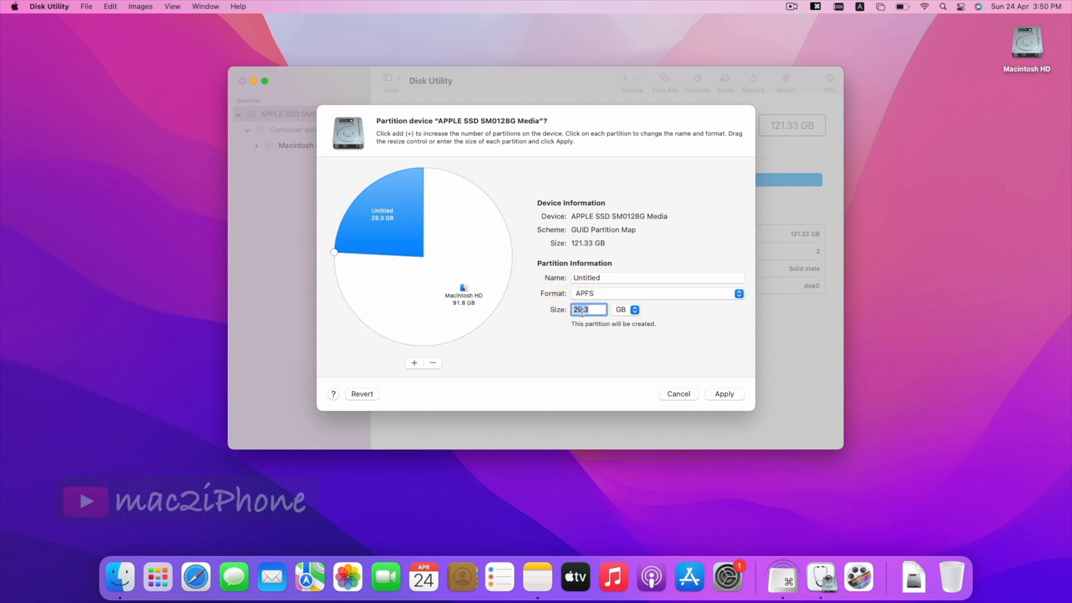
pyautogui.write('35')
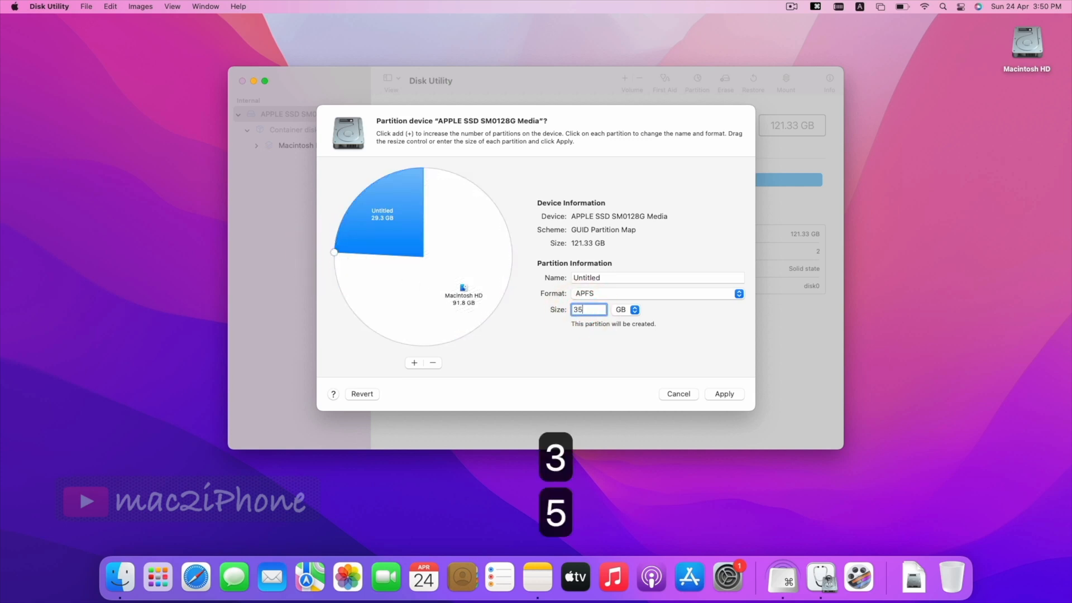
pyautogui.write('ubentu')
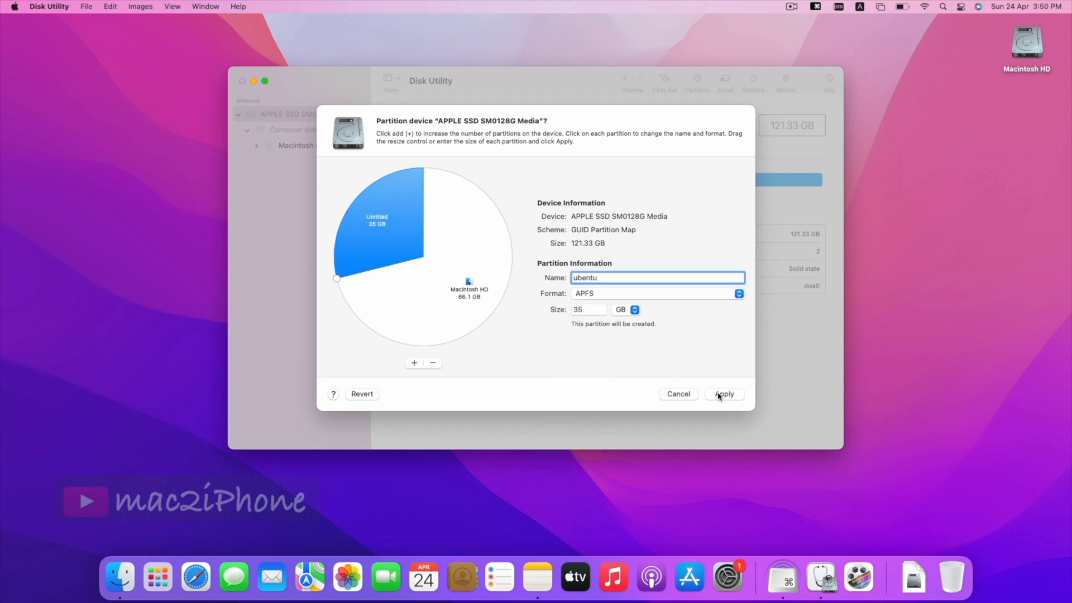
pyautogui.click(725, 393)
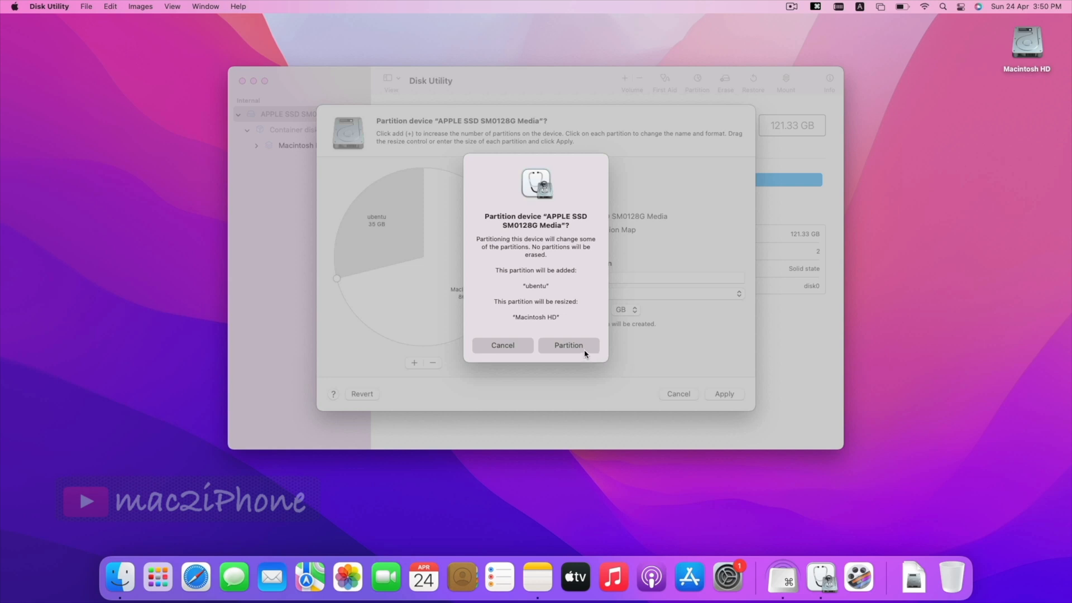
# Apply the partition plan, accept the startup-volume resize warning, and dismiss the success report
pyautogui.click(567, 344)
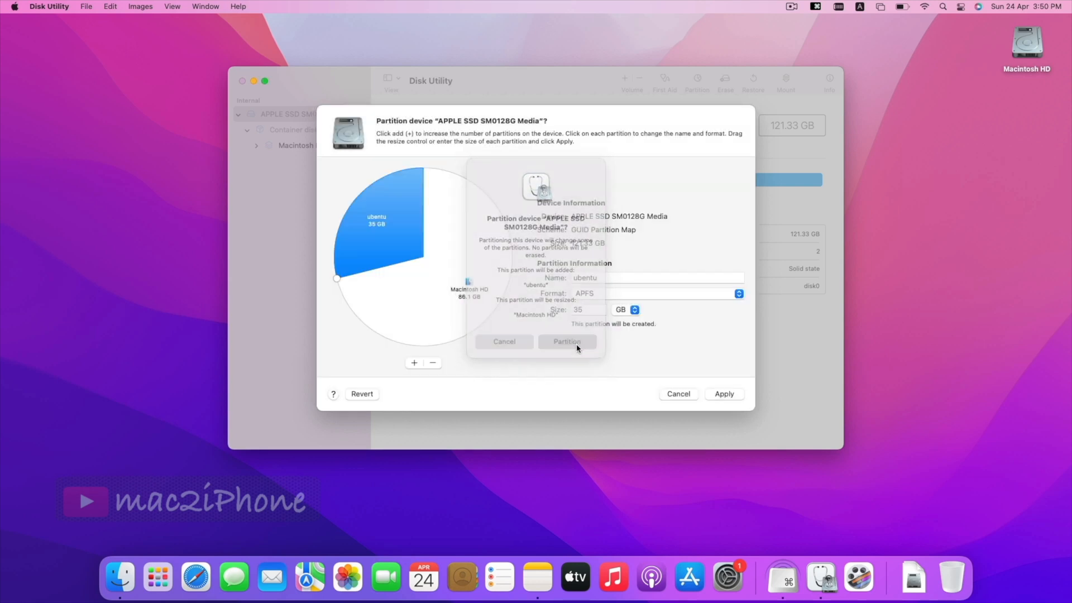
pyautogui.click(566, 341)
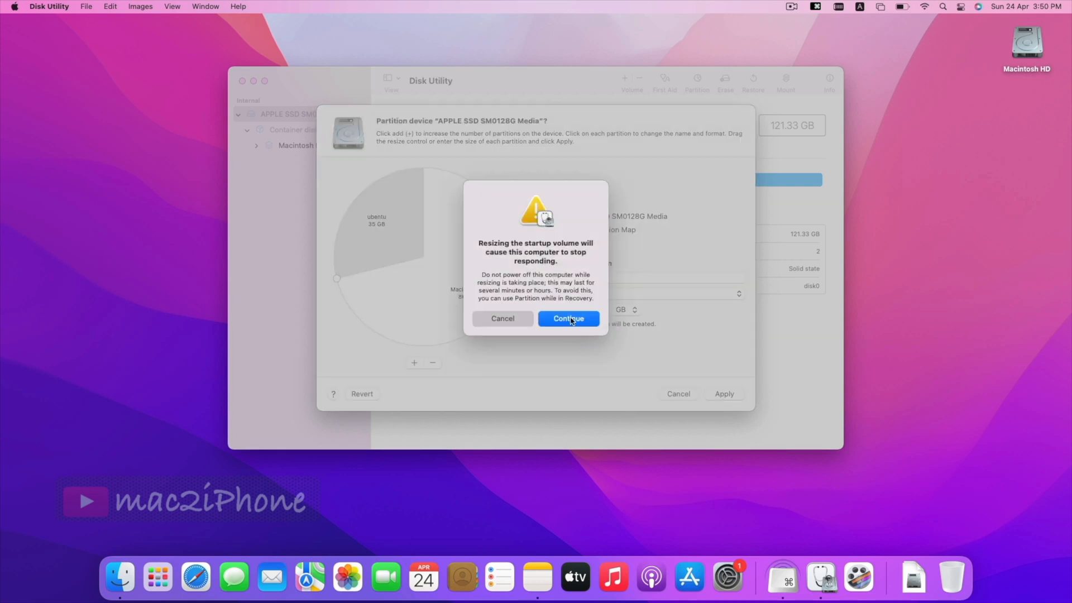
pyautogui.click(567, 319)
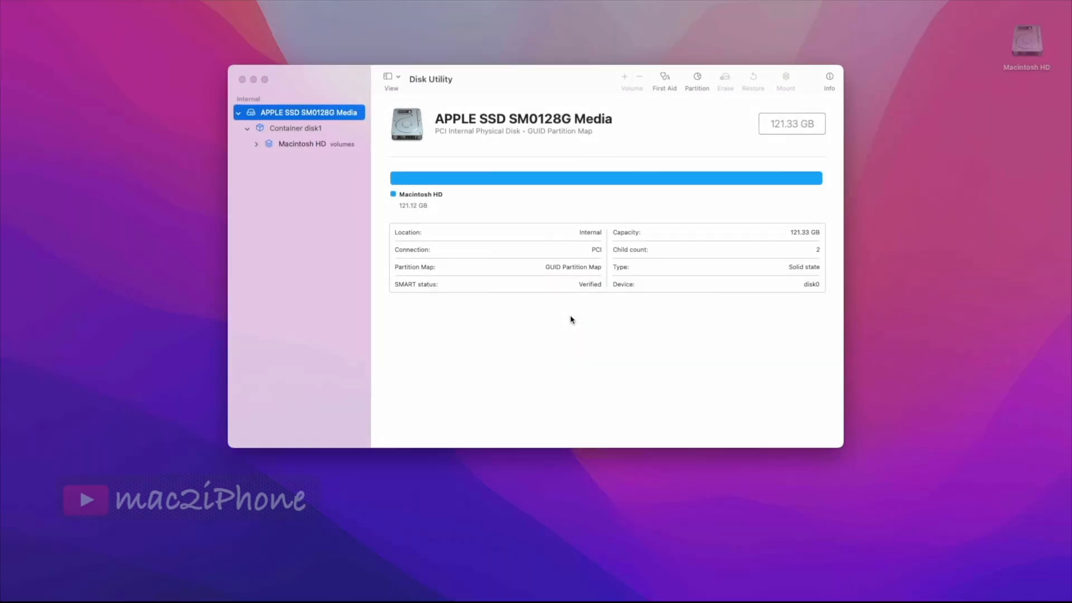
pyautogui.click(696, 76)
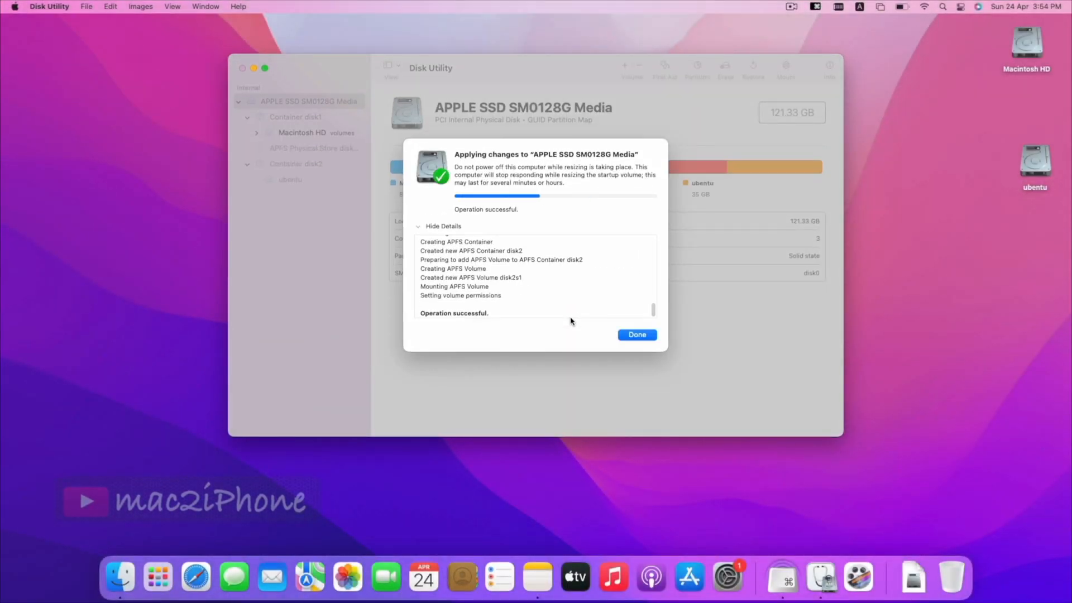
pyautogui.click(636, 334)
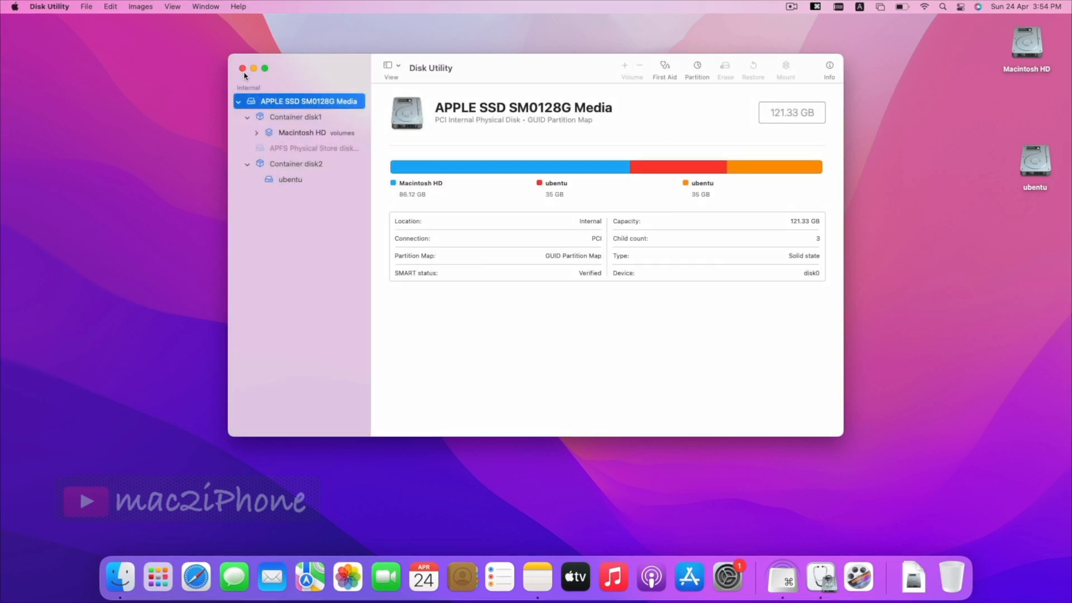